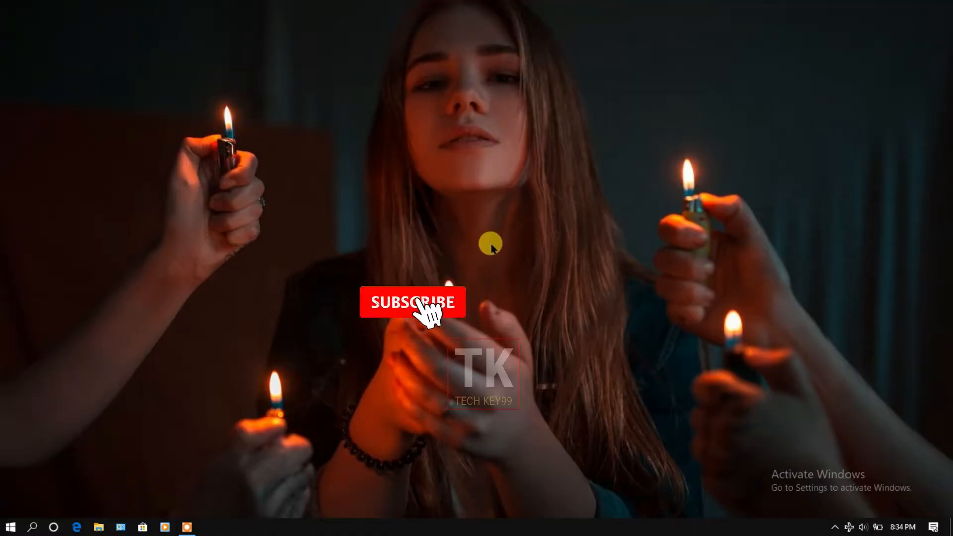
- Bring the GDevelop 5 project and its starting preview window back on screen
{"action": "left_click", "coordinate": [10, 527]}
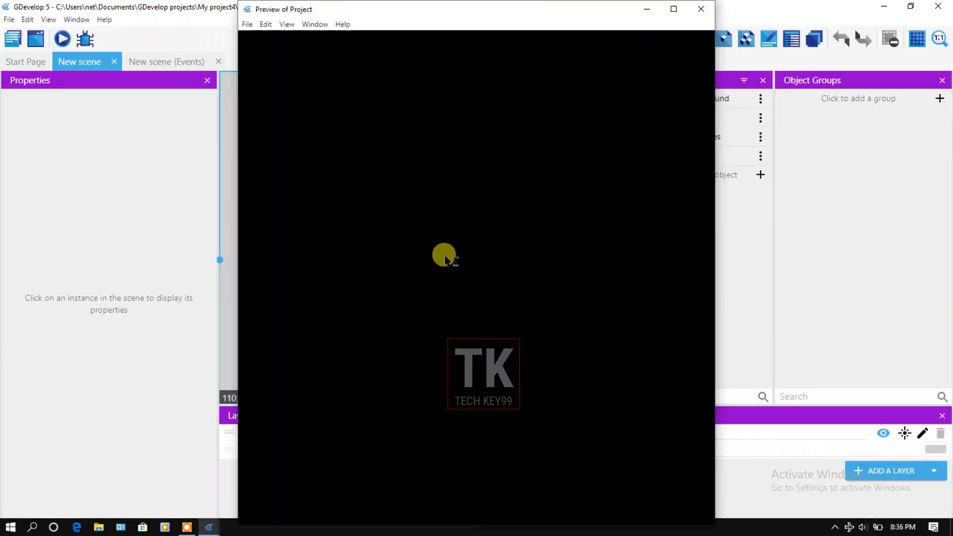
- Maximize the game preview and watch the ship with enemies falling down
{"action": "left_click", "coordinate": [674, 9]}
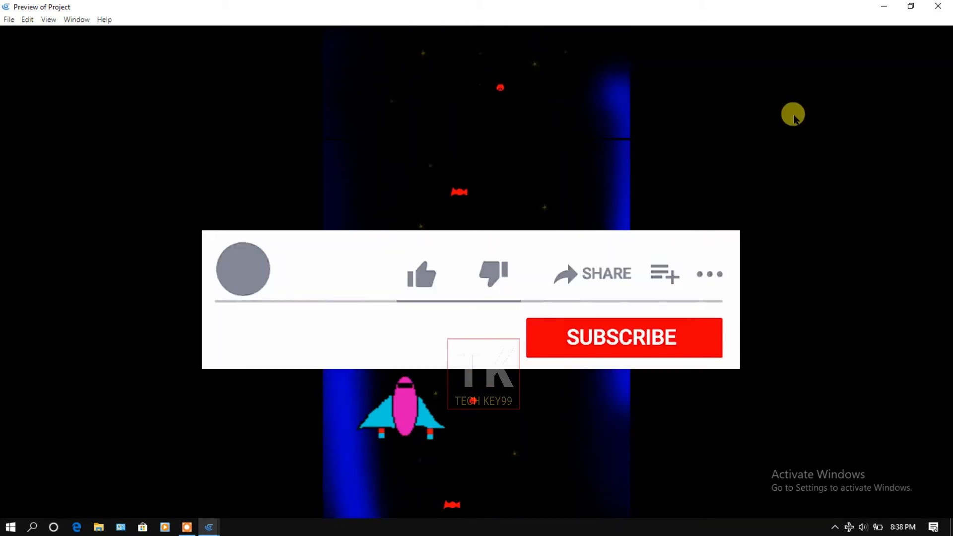
{"action": "left_click", "coordinate": [420, 273]}
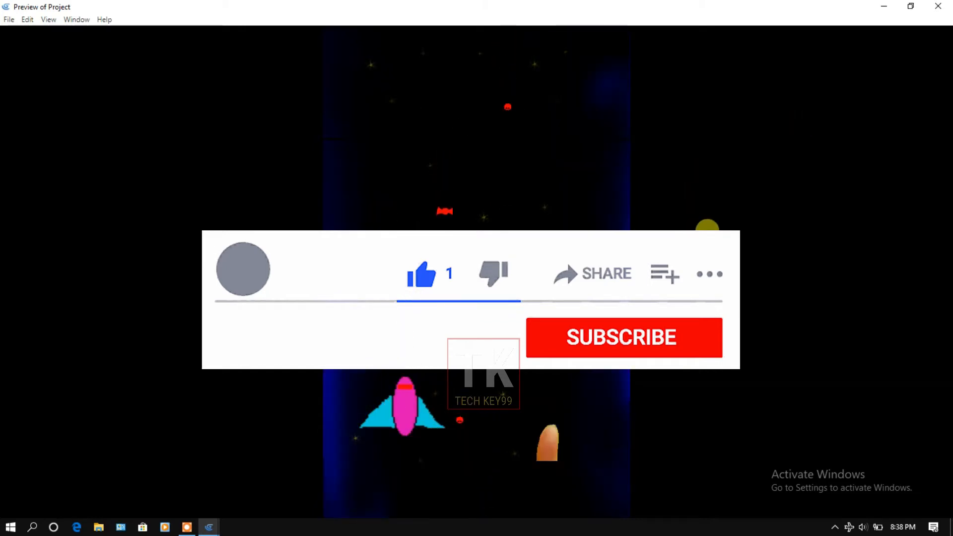
{"action": "left_click", "coordinate": [621, 338]}
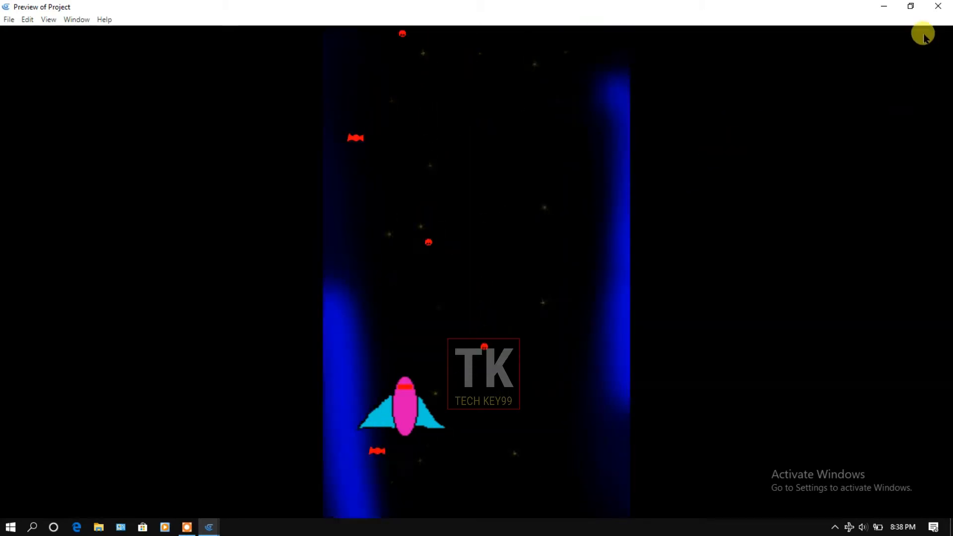
- Close the preview and add a Sprite object named 'bullet' with one empty animation
{"action": "left_click", "coordinate": [938, 6]}
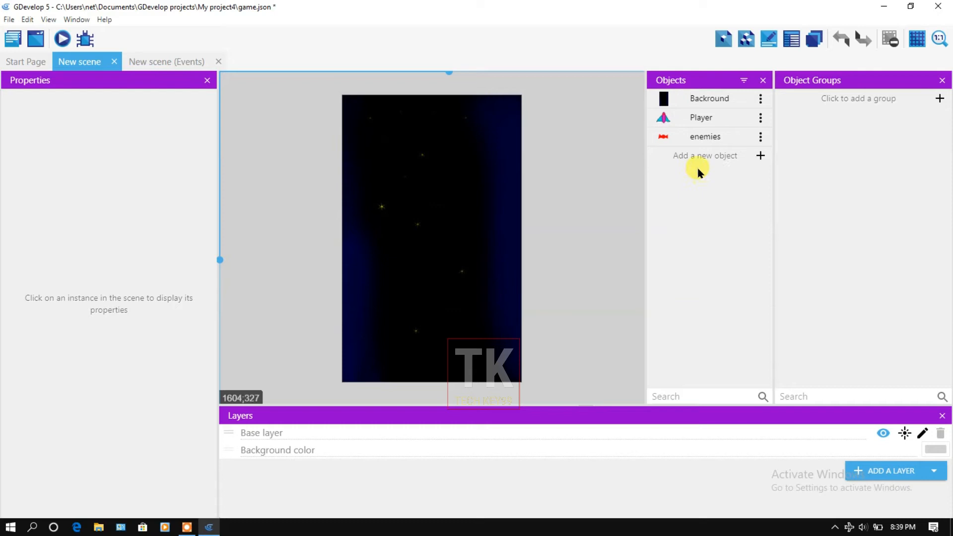
{"action": "mouse_move", "coordinate": [721, 172]}
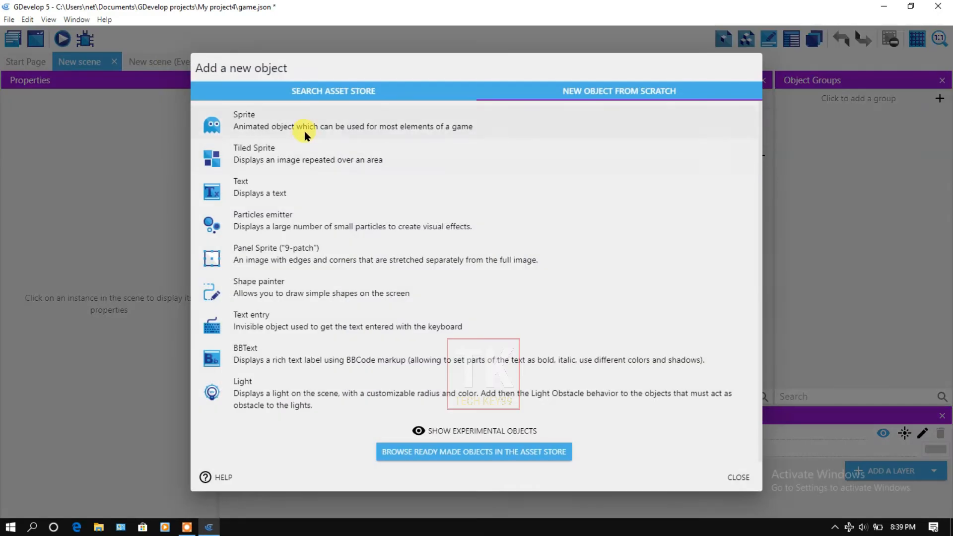
{"action": "left_click", "coordinate": [244, 120]}
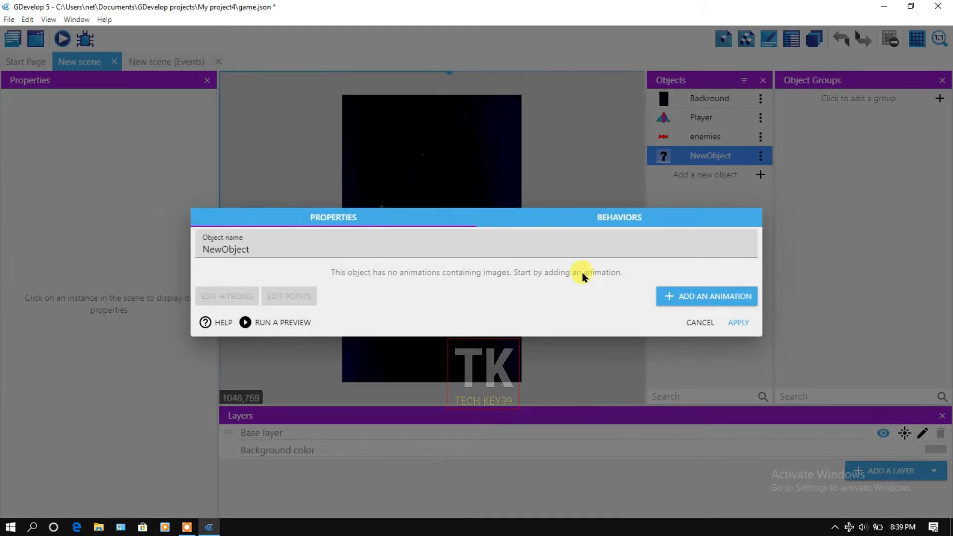
{"action": "triple_click", "coordinate": [226, 250]}
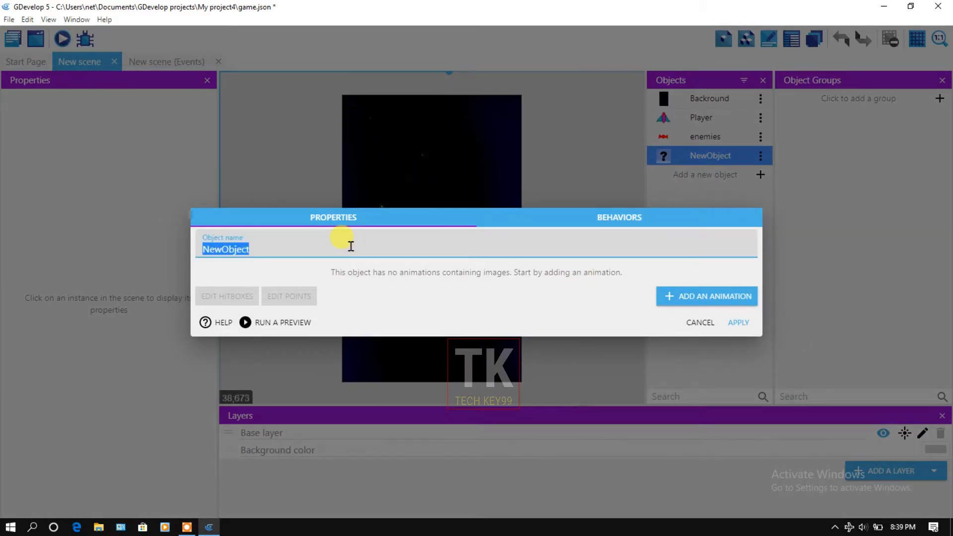
{"action": "type", "text": "b"}
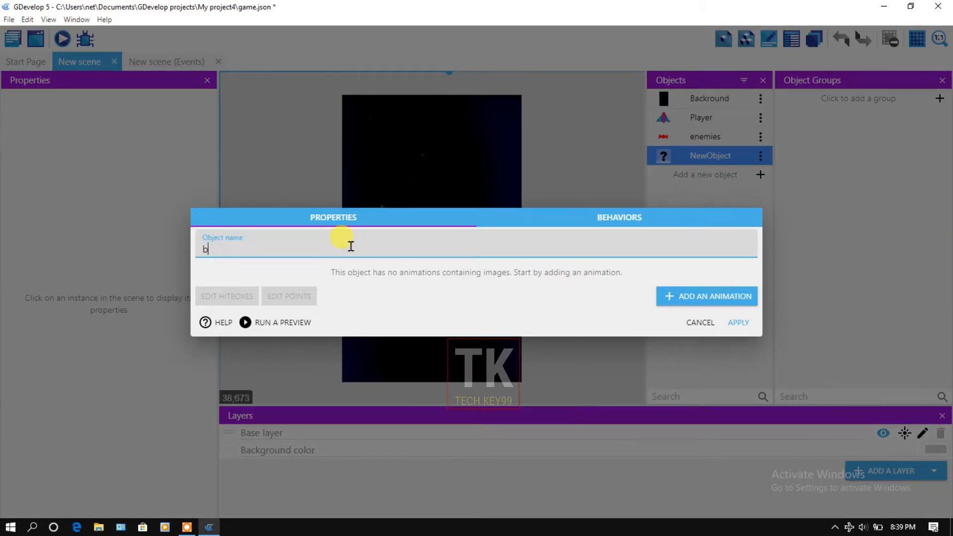
{"action": "type", "text": "ullet"}
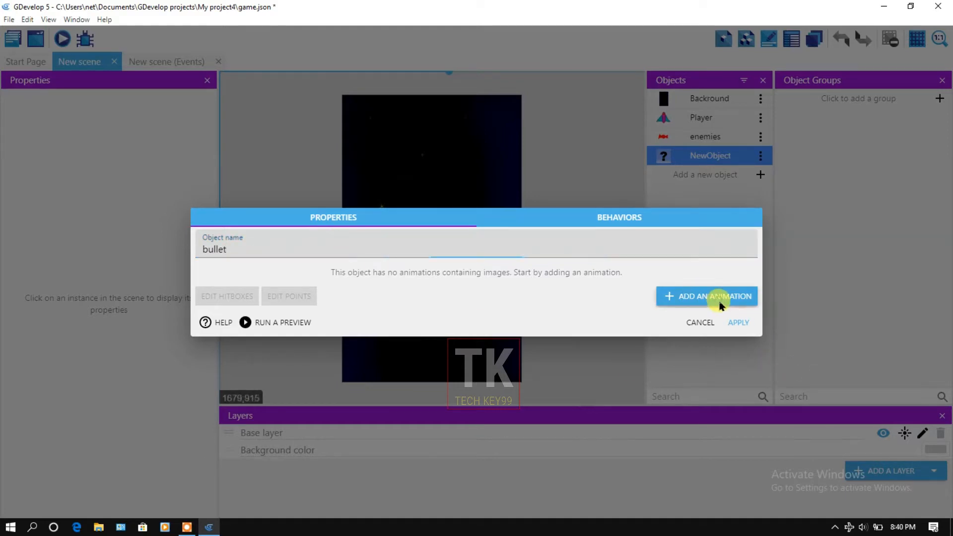
{"action": "left_click", "coordinate": [707, 297]}
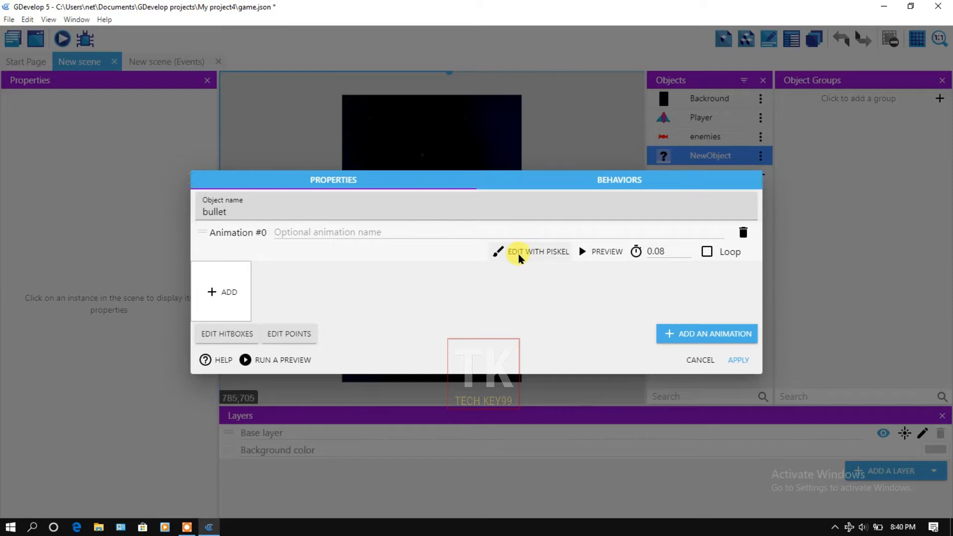
- Draw a 6×32 solid cyan bullet image in Piskel and name it 'bullet'
{"action": "left_click", "coordinate": [537, 252]}
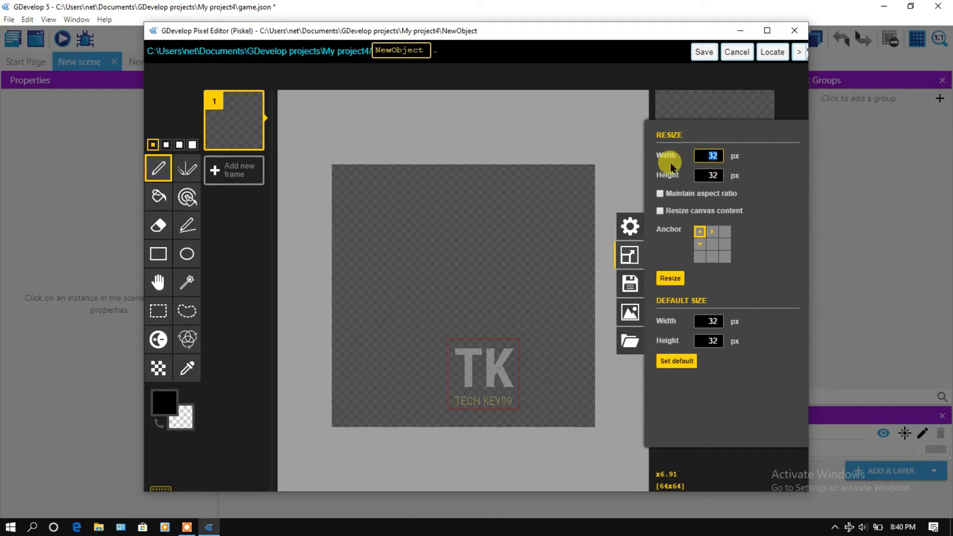
{"action": "mouse_move", "coordinate": [709, 155]}
{"action": "type", "text": "6"}
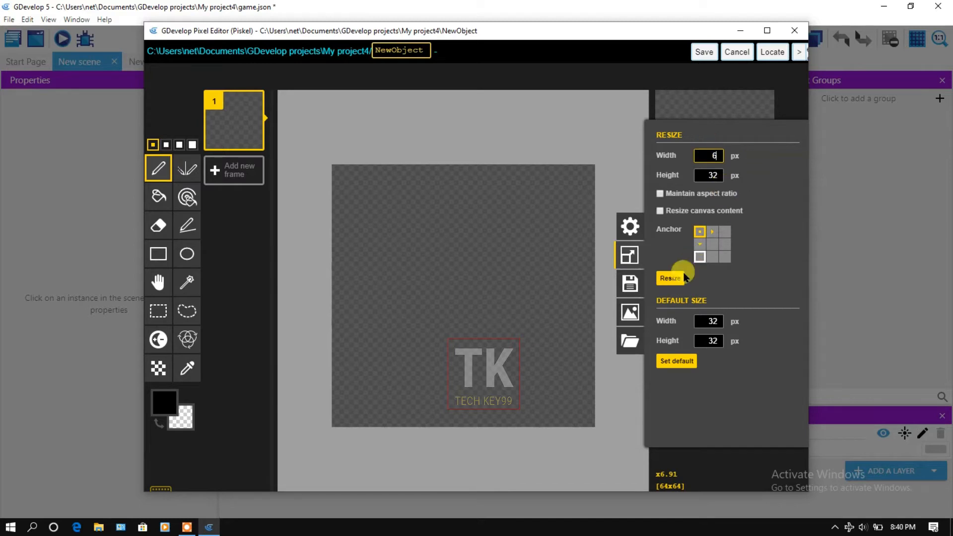
{"action": "left_click", "coordinate": [669, 278]}
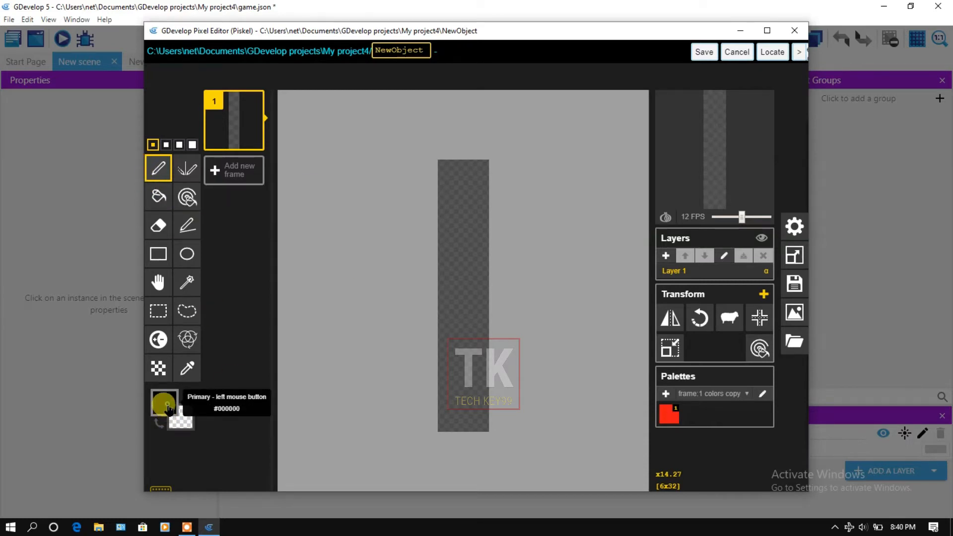
{"action": "left_click", "coordinate": [165, 406]}
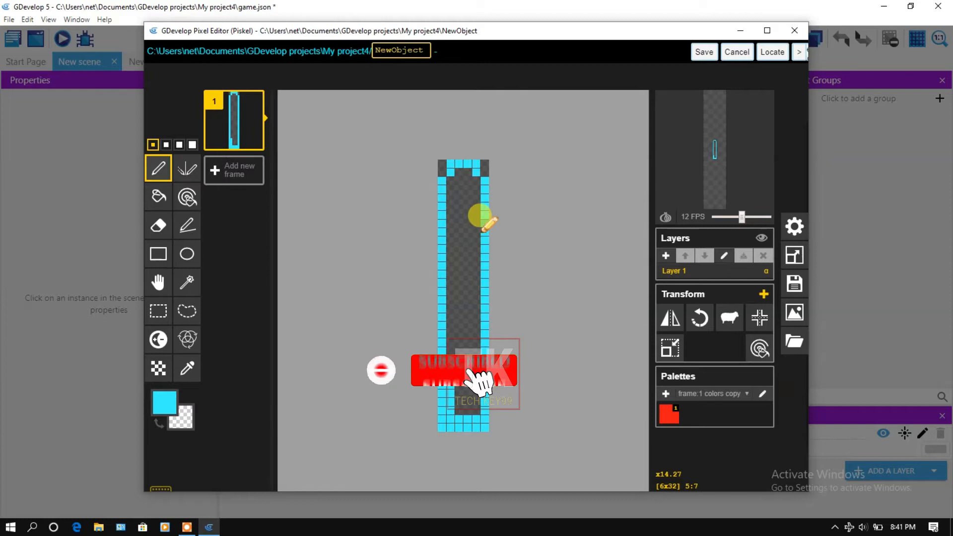
{"action": "left_click", "coordinate": [157, 196]}
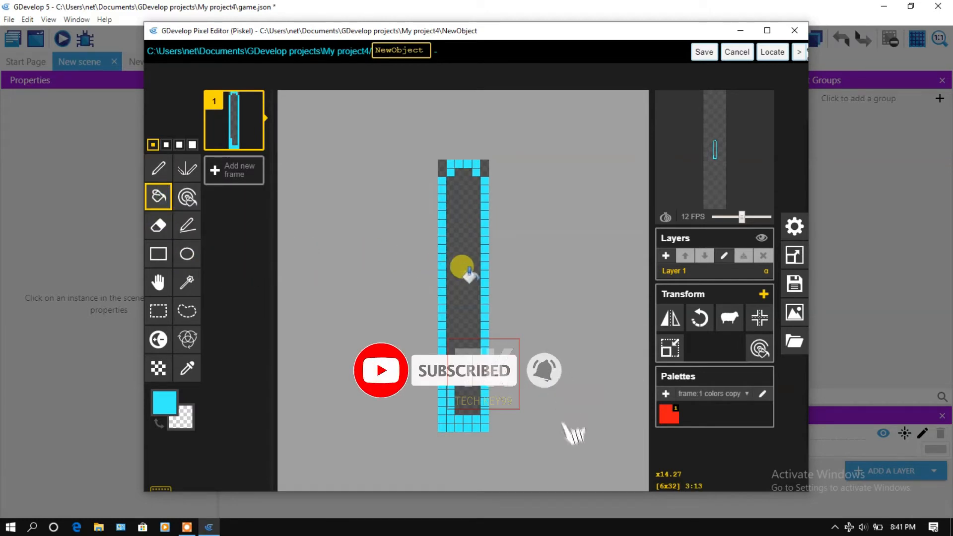
{"action": "left_click", "coordinate": [462, 271]}
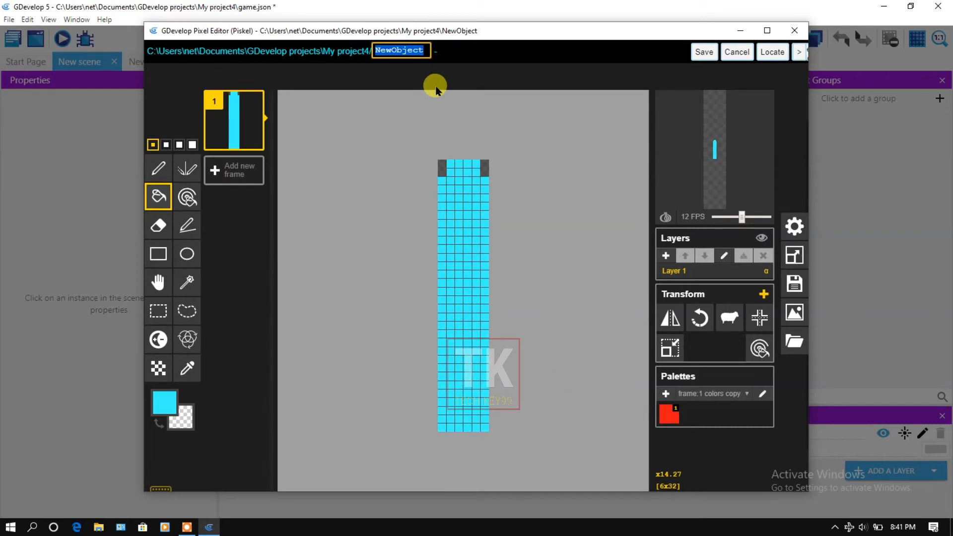
{"action": "type", "text": "bullet"}
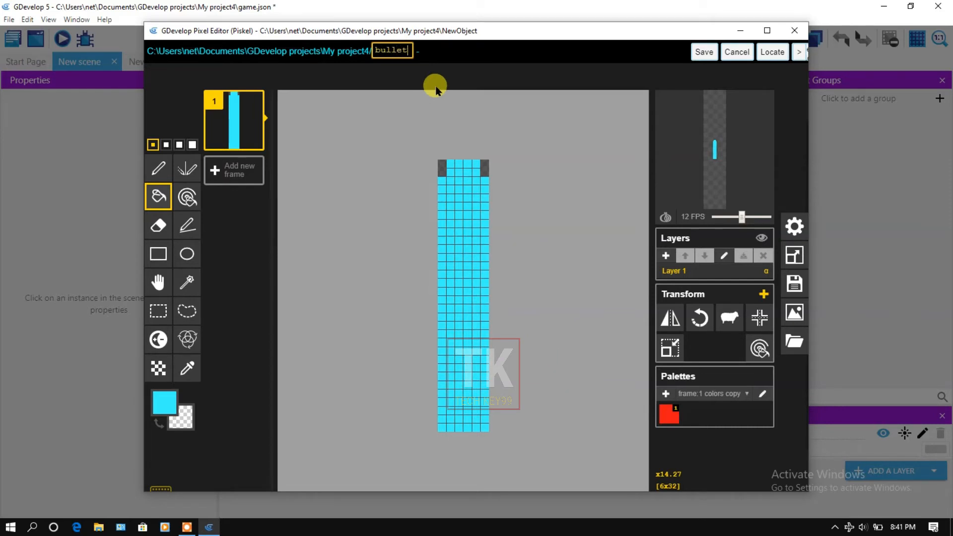
{"action": "mouse_move", "coordinate": [715, 73]}
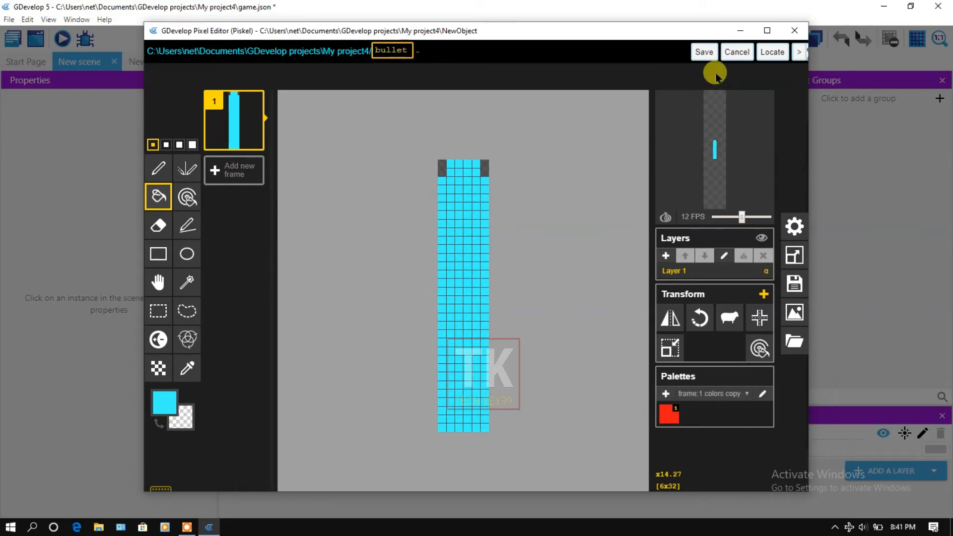
- Save the cyan bullet drawing and apply the new 'bullet' object
{"action": "left_click", "coordinate": [704, 52]}
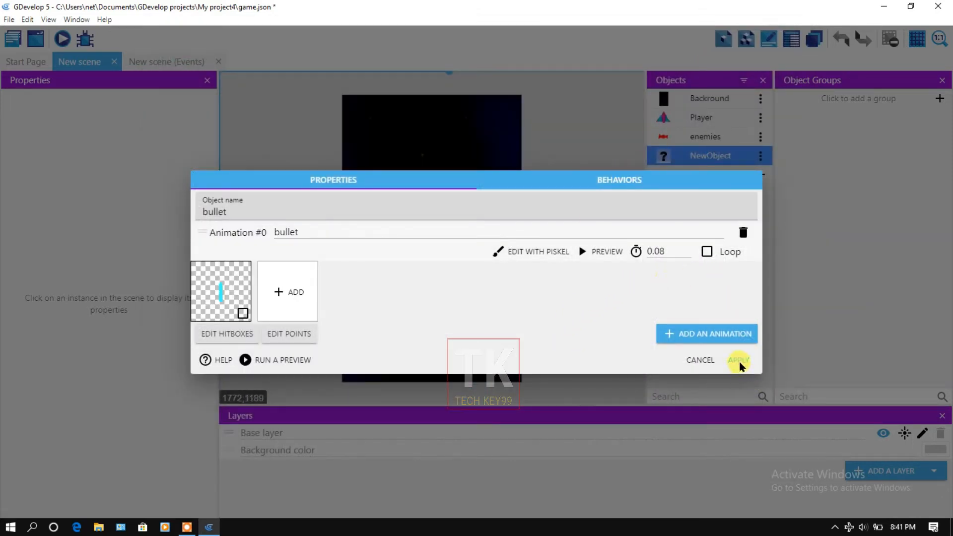
{"action": "left_click", "coordinate": [737, 360]}
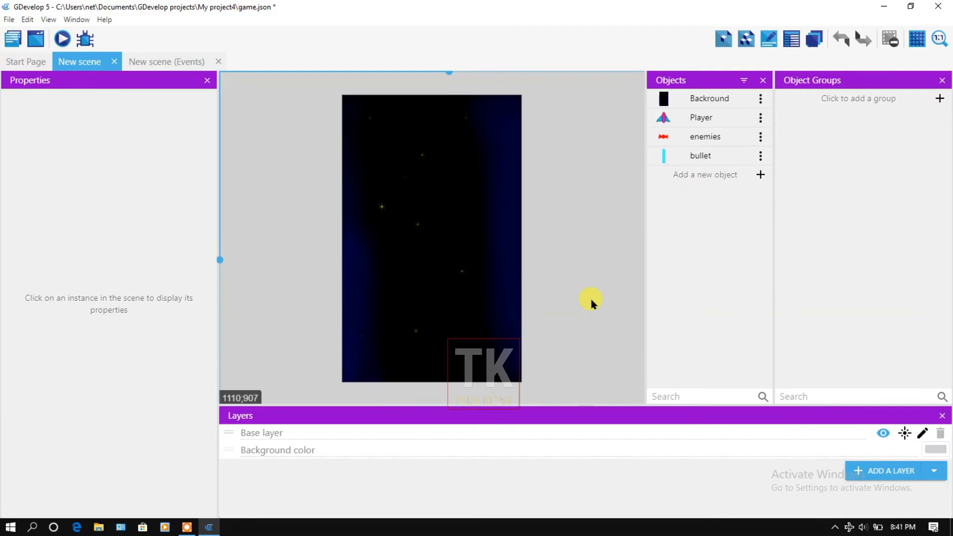
{"action": "mouse_move", "coordinate": [166, 61]}
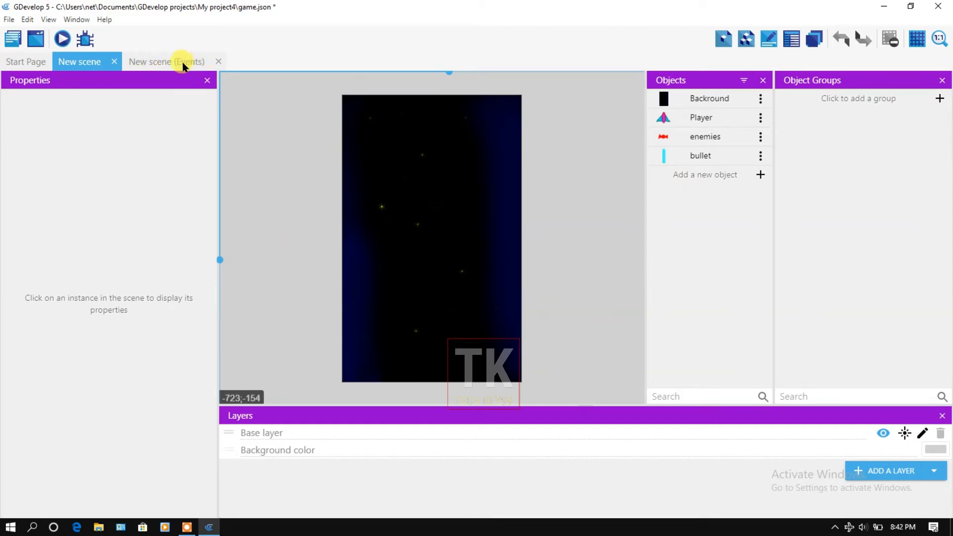
- On the events sheet, add a new event with the 'Value of a scene timer' condition
{"action": "left_click", "coordinate": [166, 62]}
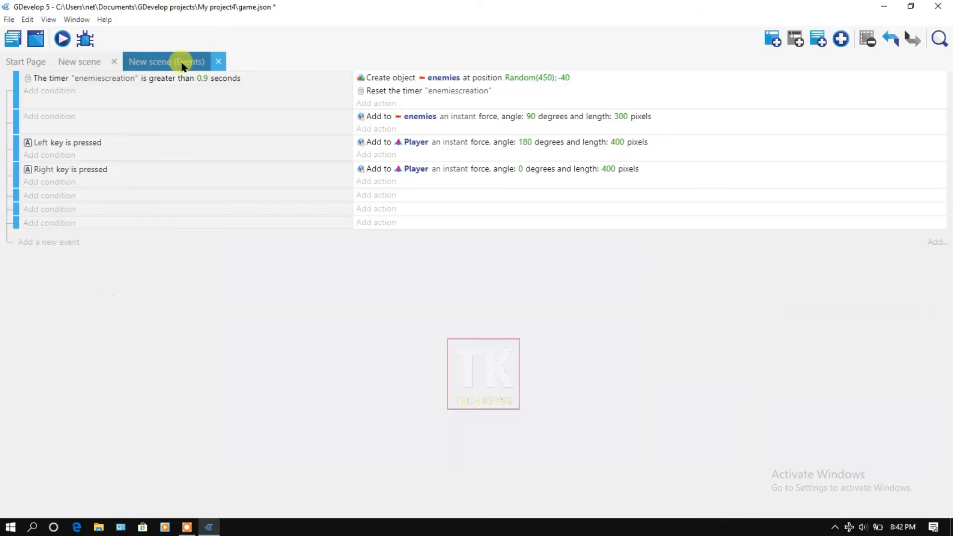
{"action": "mouse_move", "coordinate": [53, 205]}
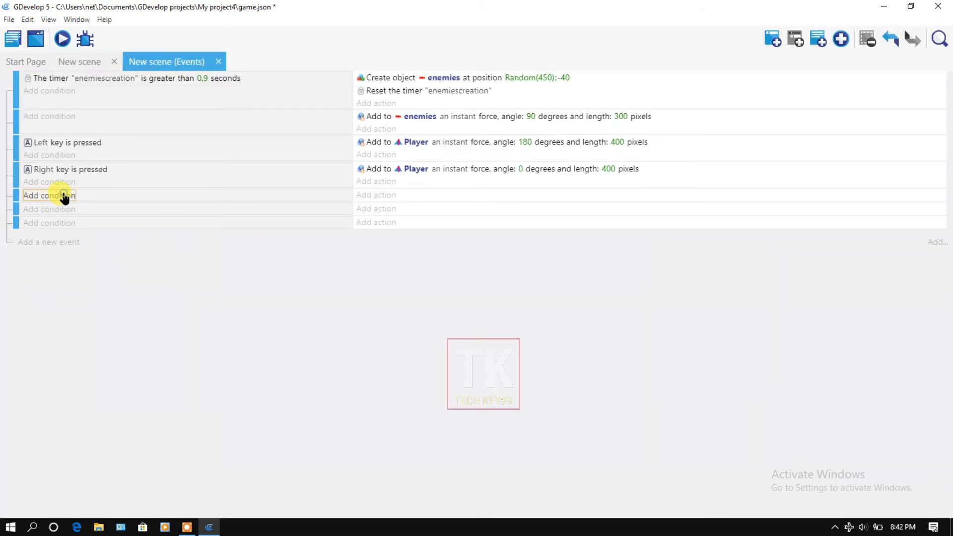
{"action": "left_click", "coordinate": [49, 195]}
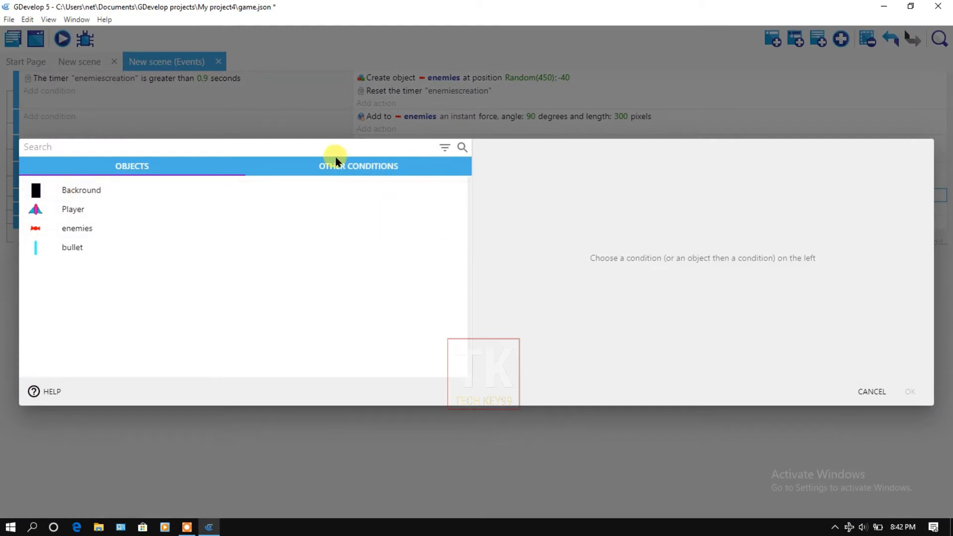
{"action": "left_click", "coordinate": [358, 166]}
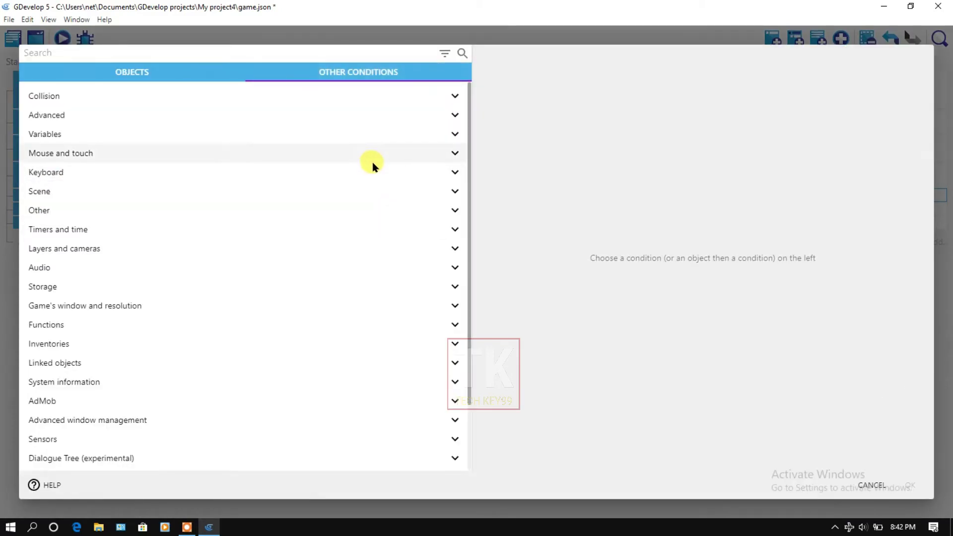
{"action": "mouse_move", "coordinate": [127, 233]}
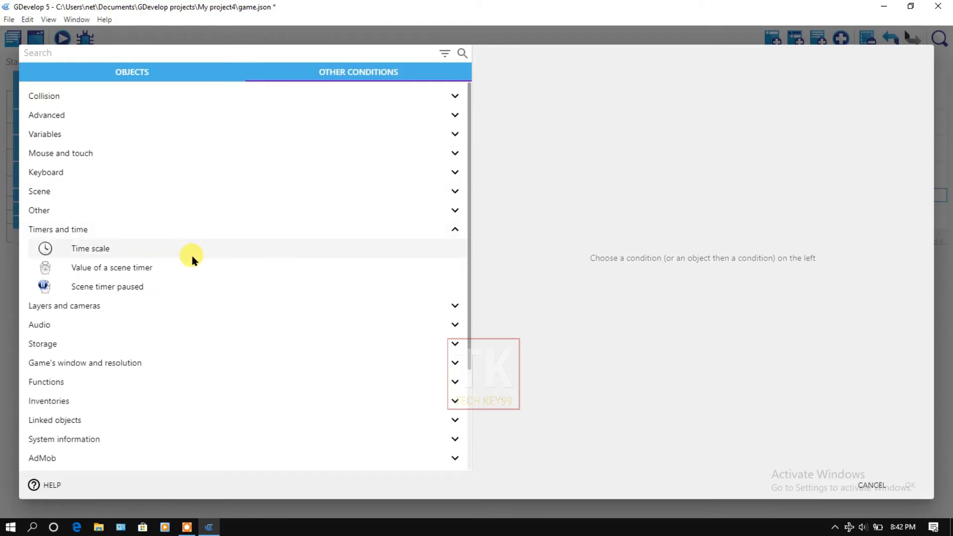
{"action": "mouse_move", "coordinate": [98, 271]}
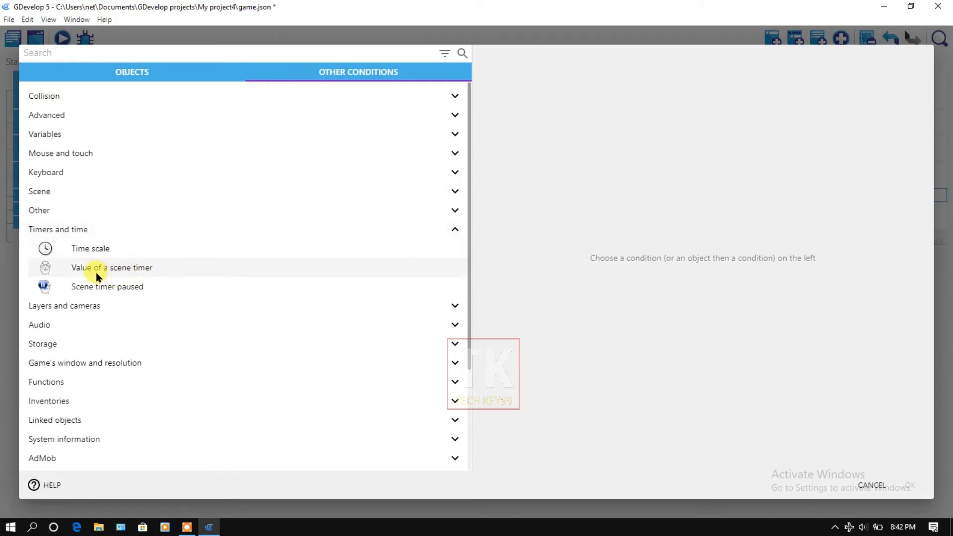
{"action": "left_click", "coordinate": [111, 268]}
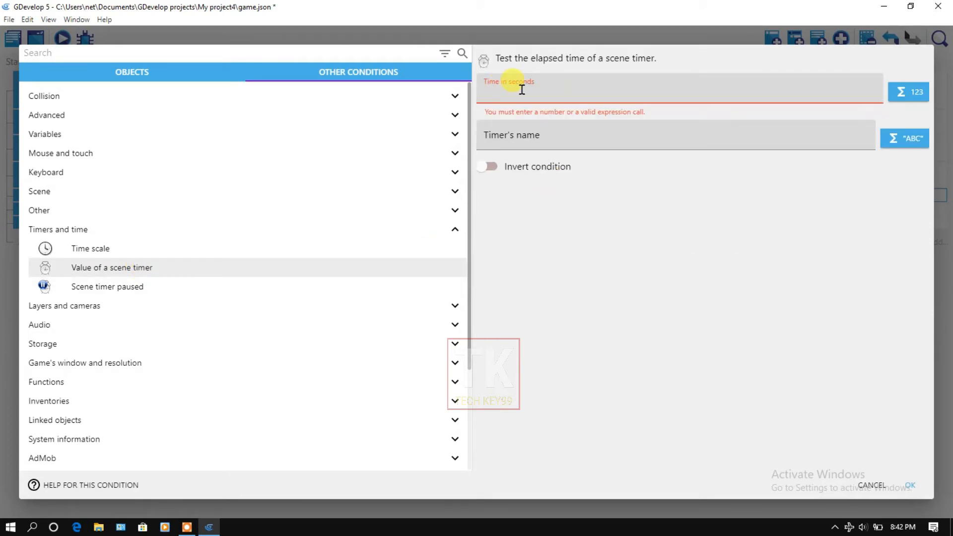
- Set the condition to timer "bulletcreation" greater than 0.5 seconds
{"action": "type", "text": "0"}
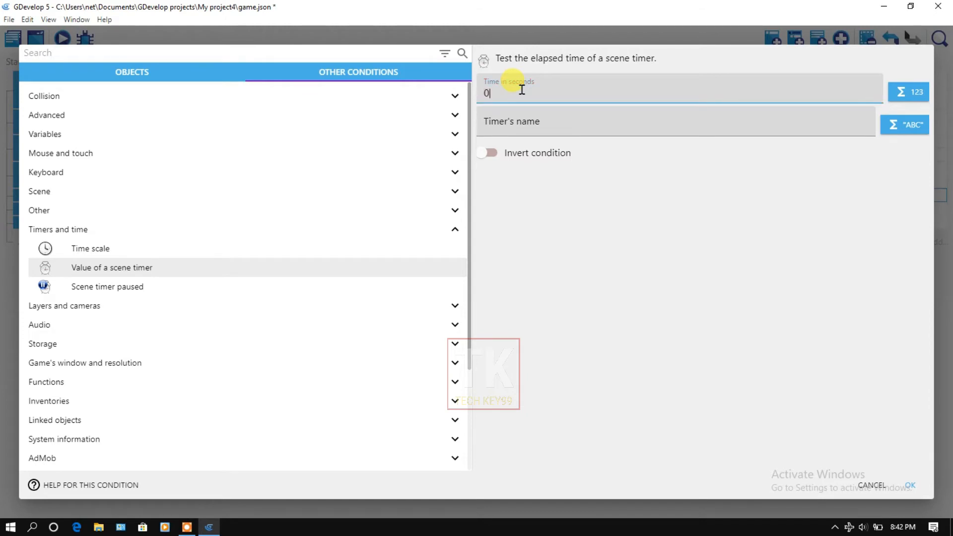
{"action": "type", "text": ".5"}
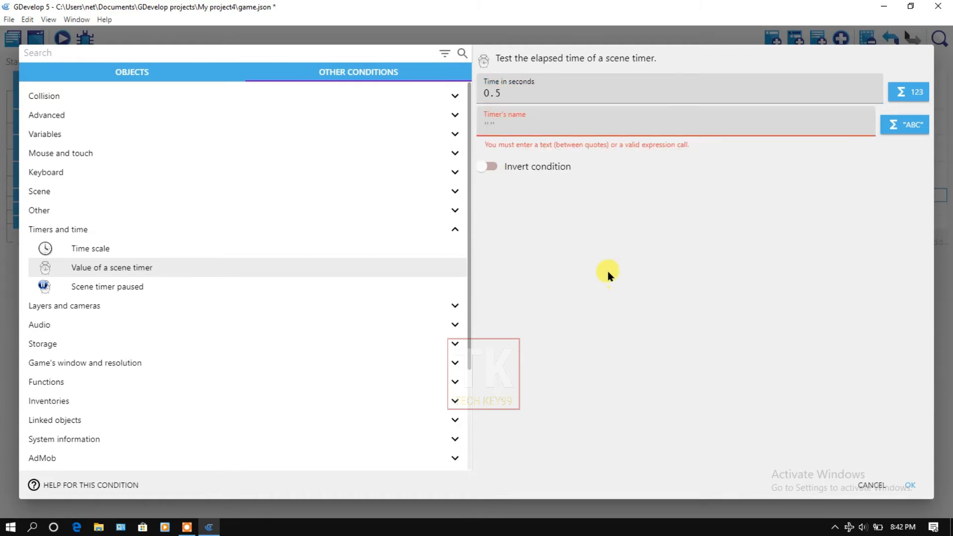
{"action": "left_click", "coordinate": [669, 126]}
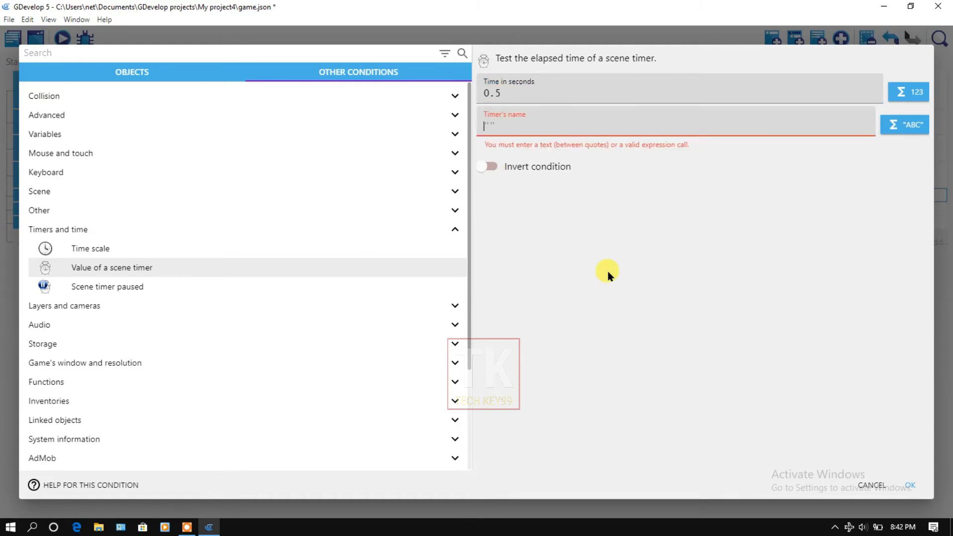
{"action": "type", "text": "bu11"}
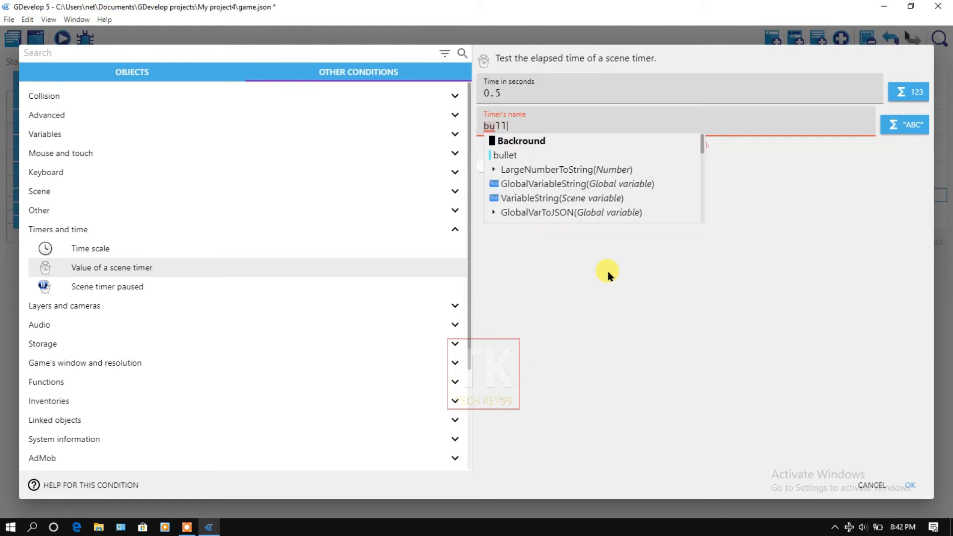
{"action": "left_click", "coordinate": [504, 155]}
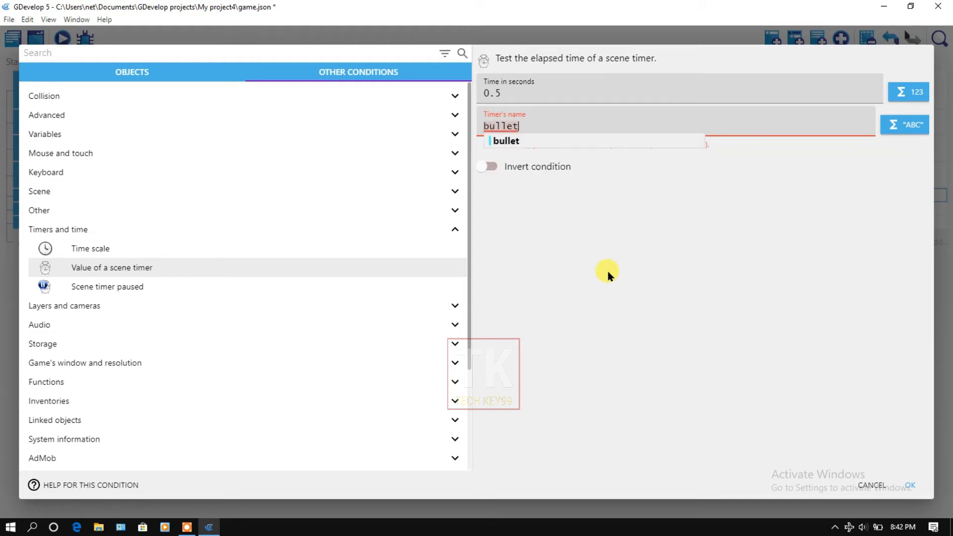
{"action": "type", "text": "creat"}
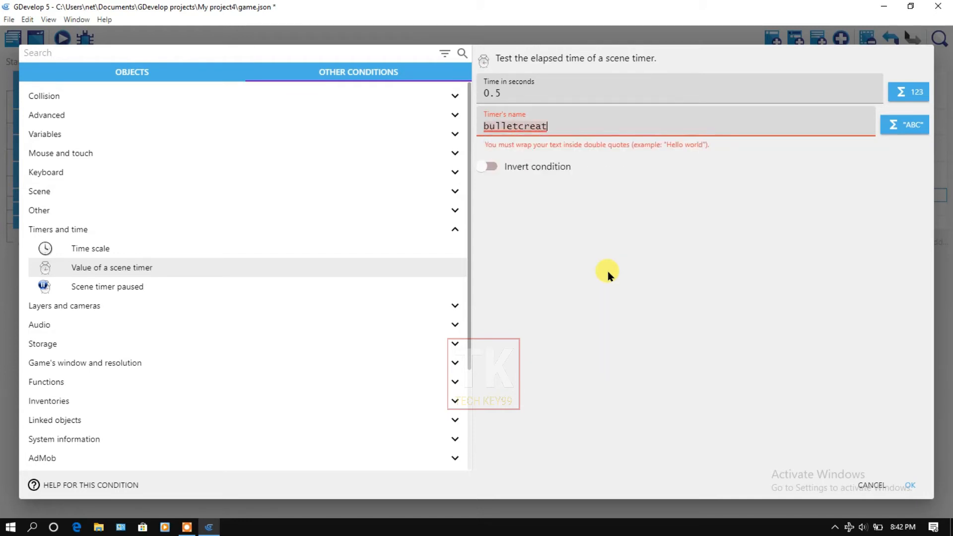
{"action": "type", "text": "ion"}
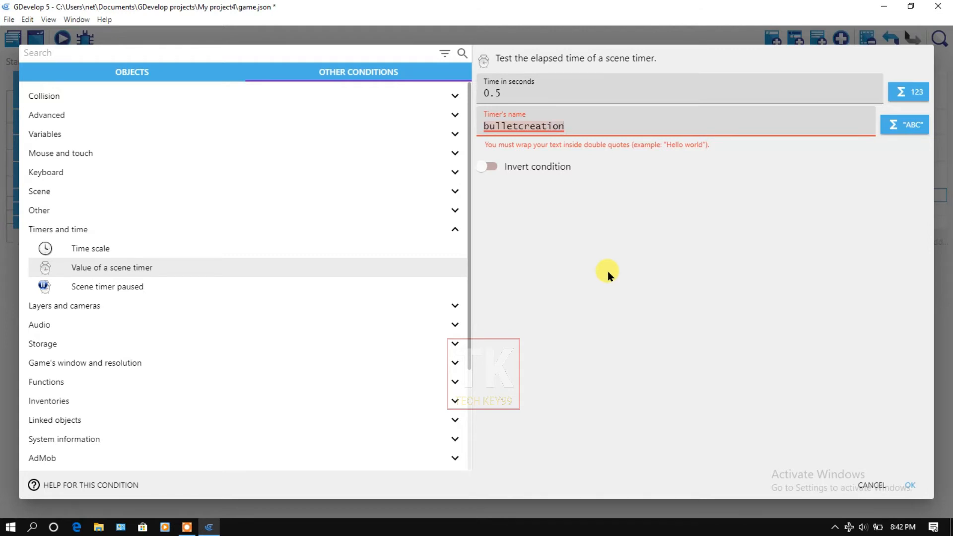
{"action": "type", "text": "\""}
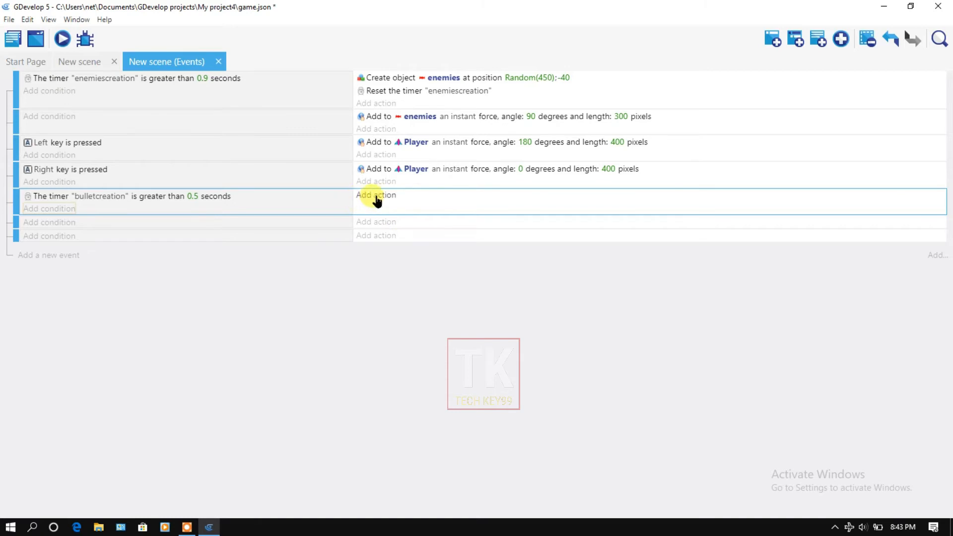
- Add a Create object action spawning bullet at Player.X(), Player.Y()
{"action": "left_click", "coordinate": [376, 195]}
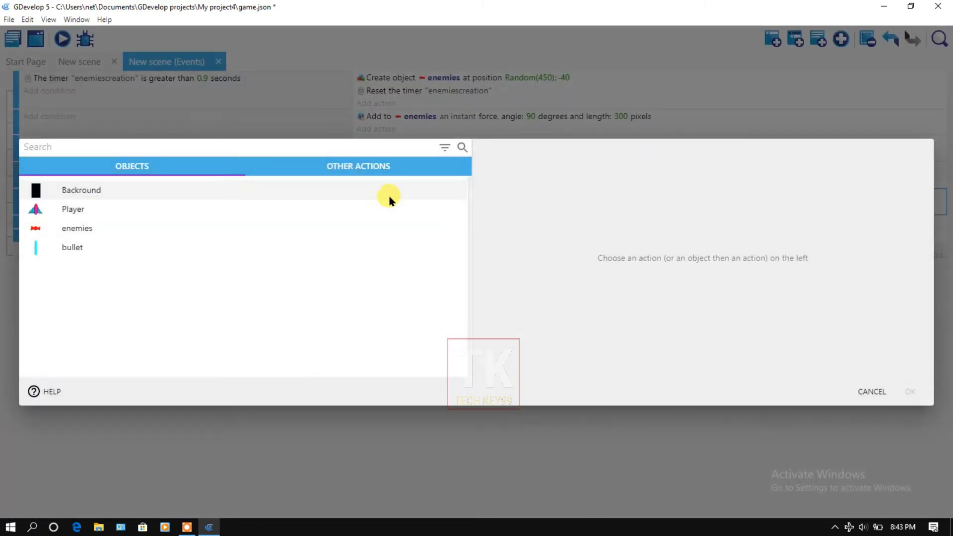
{"action": "left_click", "coordinate": [72, 246]}
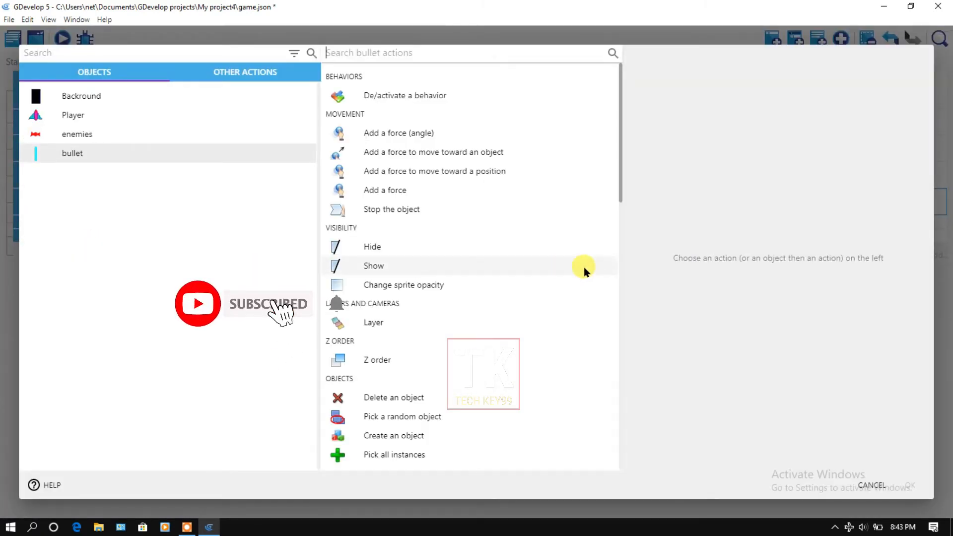
{"action": "scroll", "scroll_direction": "down", "scroll_amount": 3}
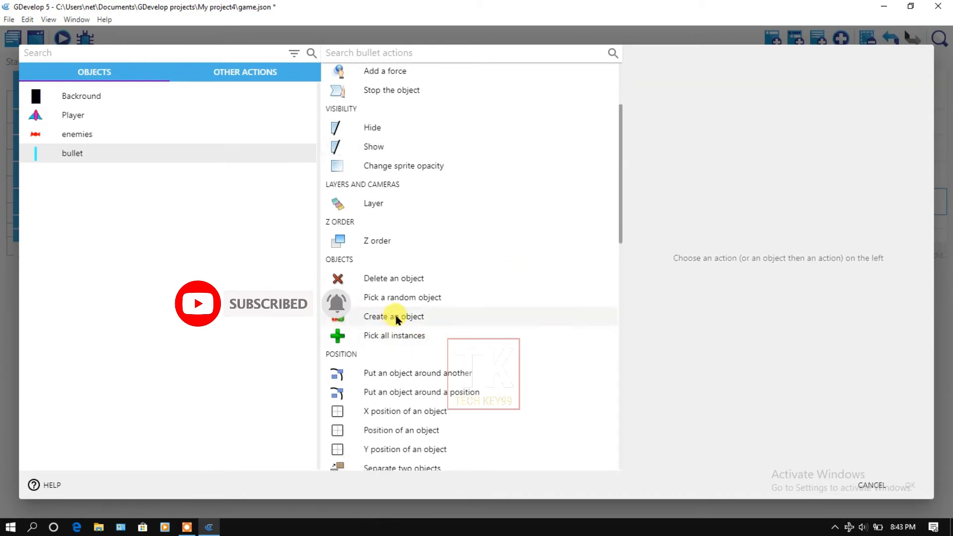
{"action": "left_click", "coordinate": [393, 316]}
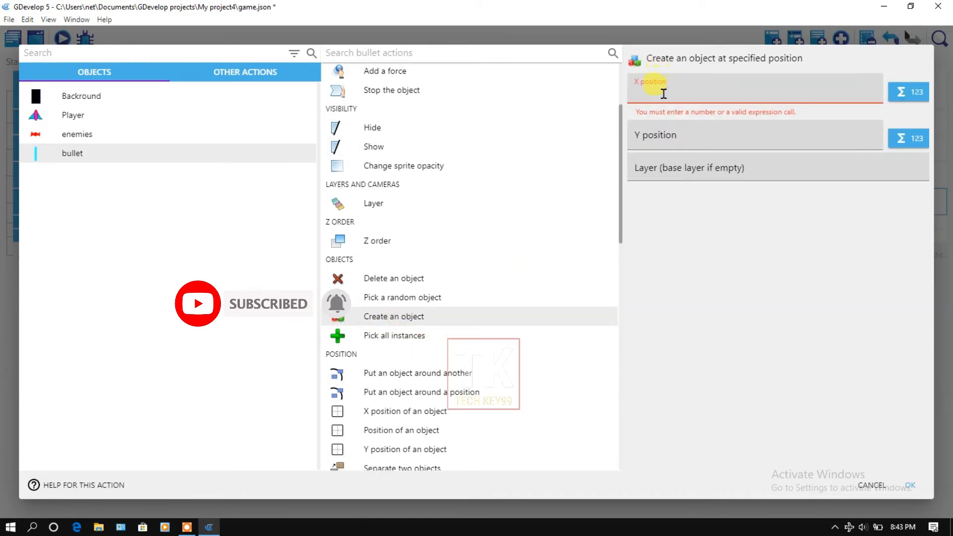
{"action": "type", "text": "play"}
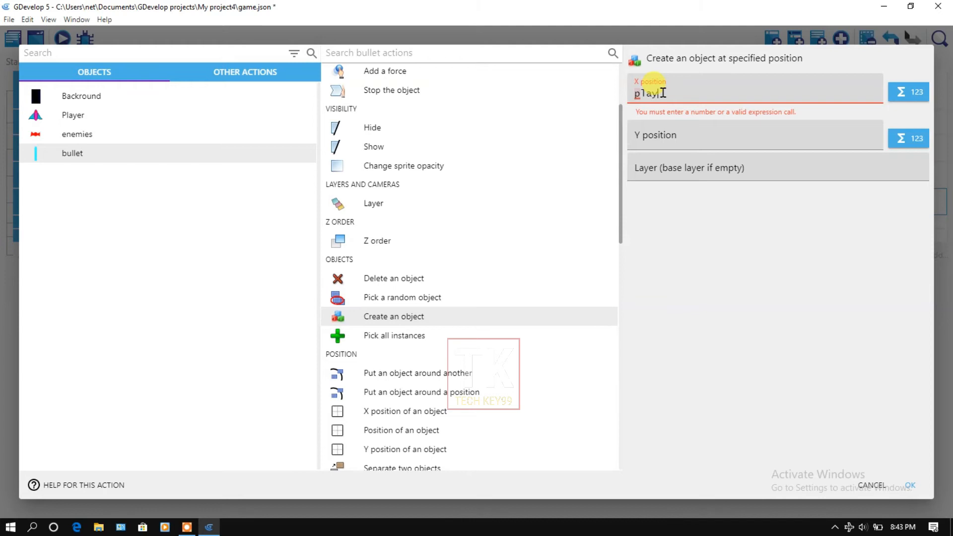
{"action": "type", "text": "er"}
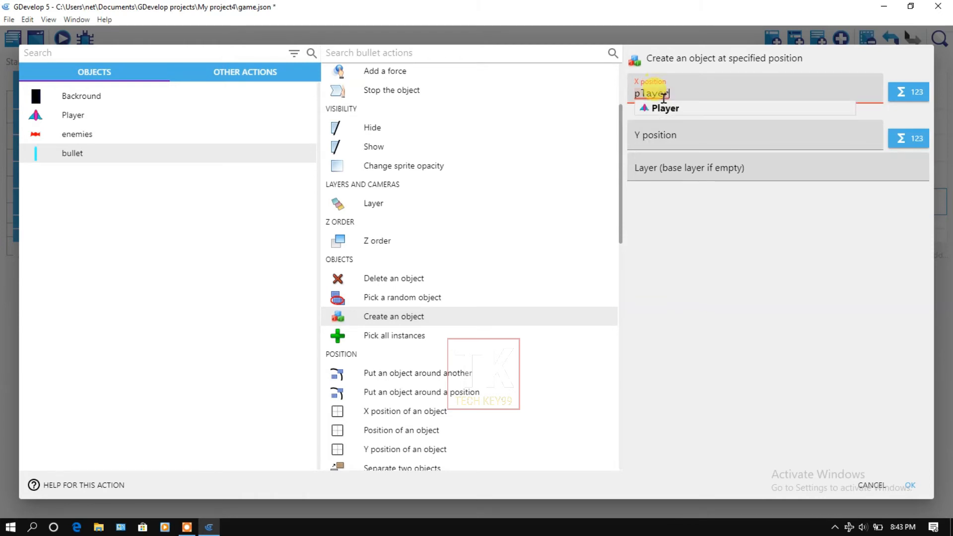
{"action": "type", "text": ".X("}
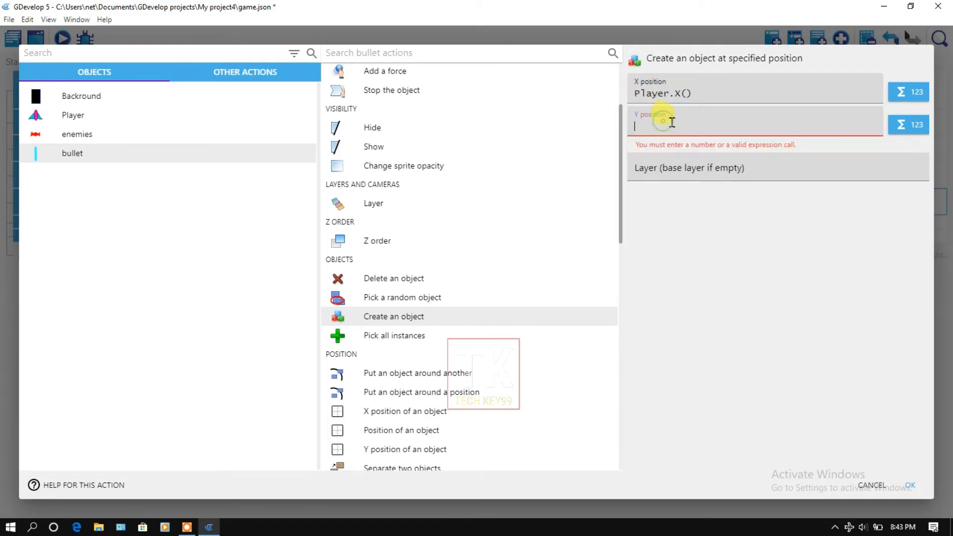
{"action": "type", "text": "player."}
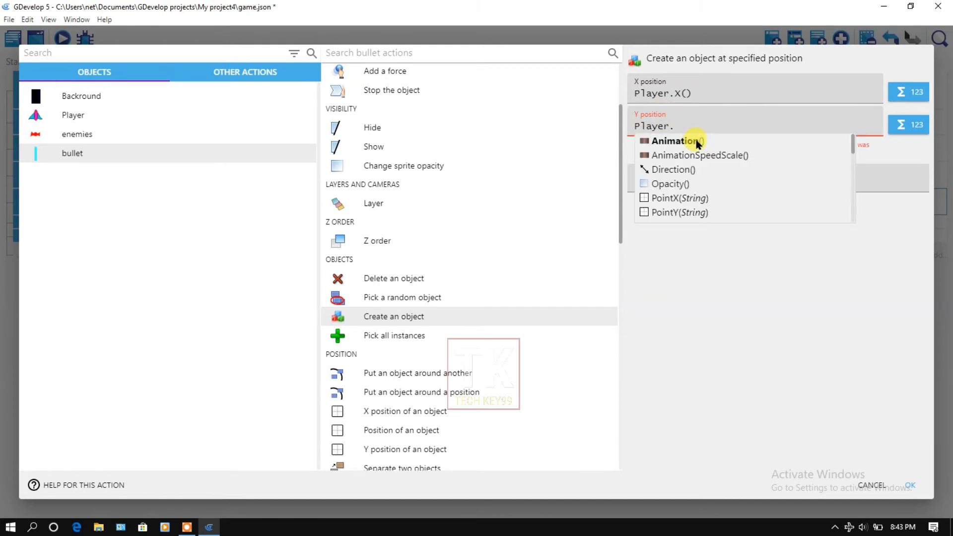
{"action": "left_click", "coordinate": [687, 140]}
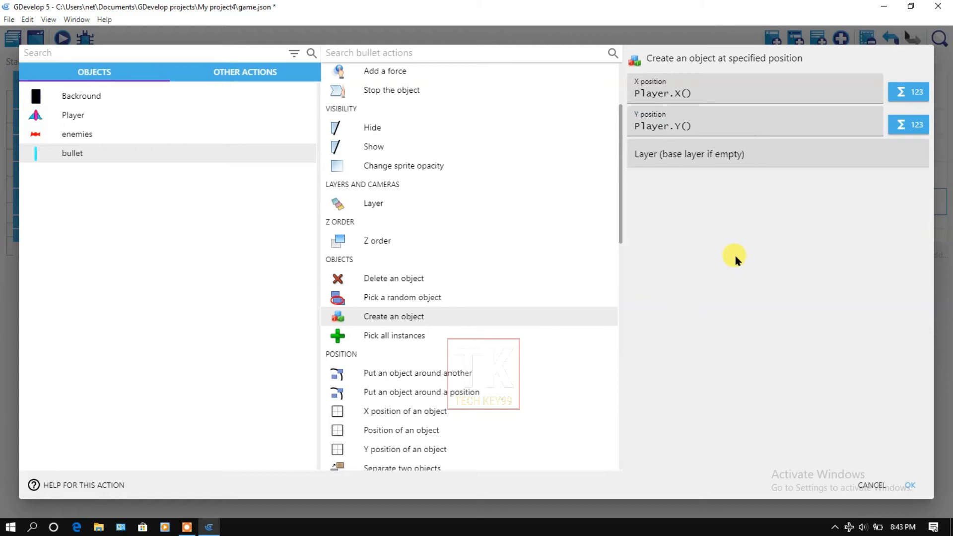
{"action": "left_click", "coordinate": [911, 485]}
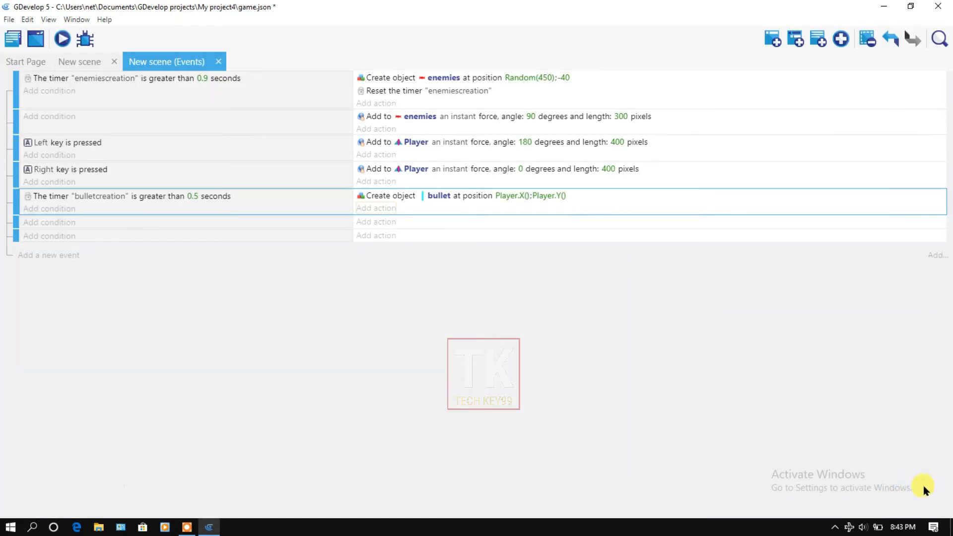
{"action": "mouse_move", "coordinate": [376, 222]}
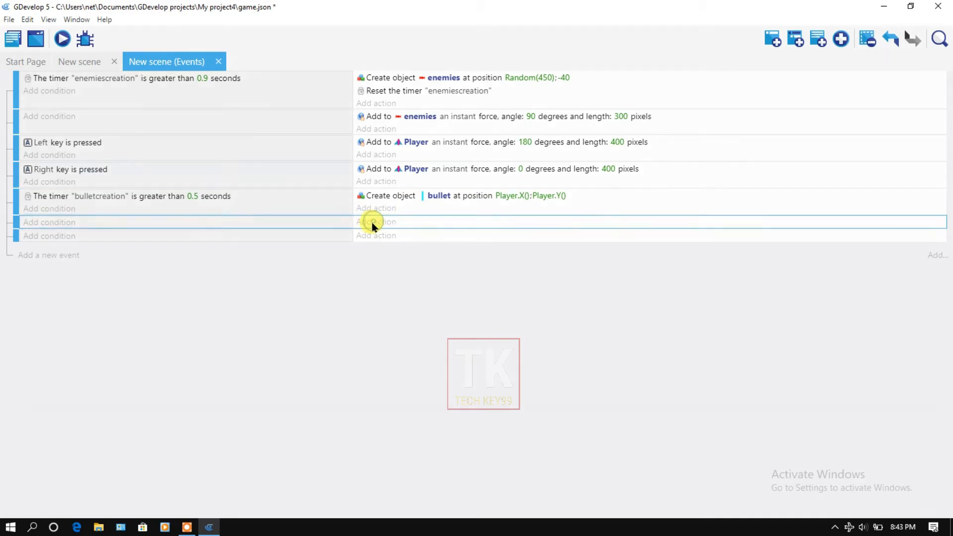
- Add an instant force action to bullet with angle 270 and speed 400
{"action": "left_click", "coordinate": [375, 221]}
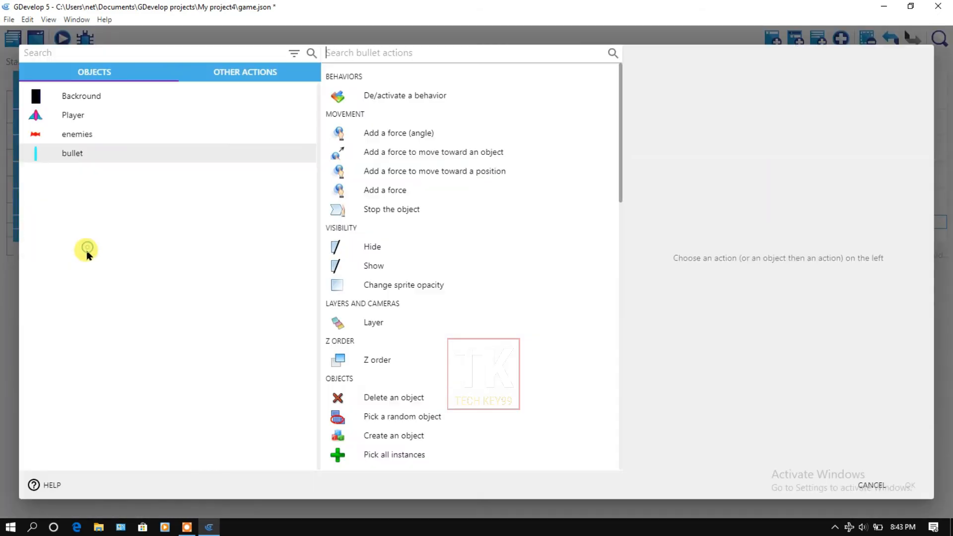
{"action": "mouse_move", "coordinate": [412, 133]}
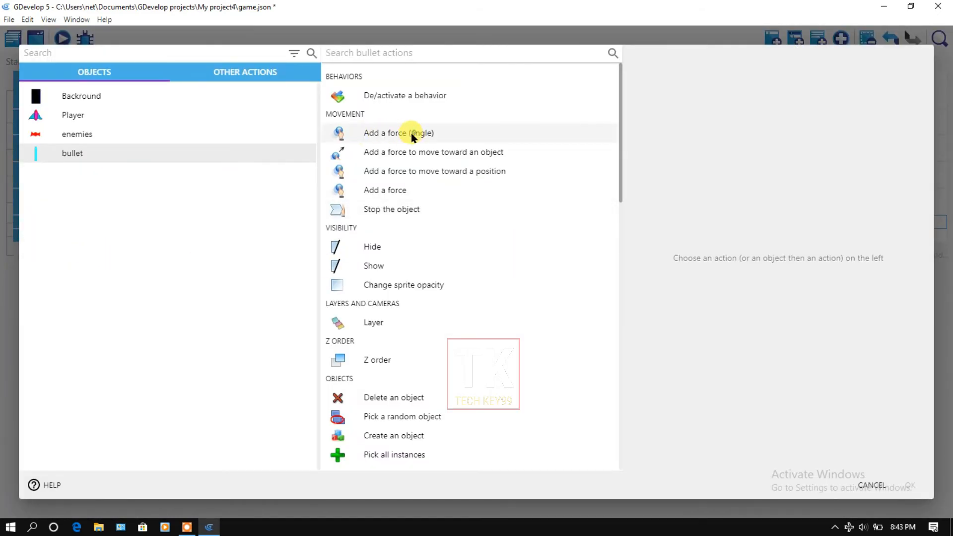
{"action": "left_click", "coordinate": [399, 133]}
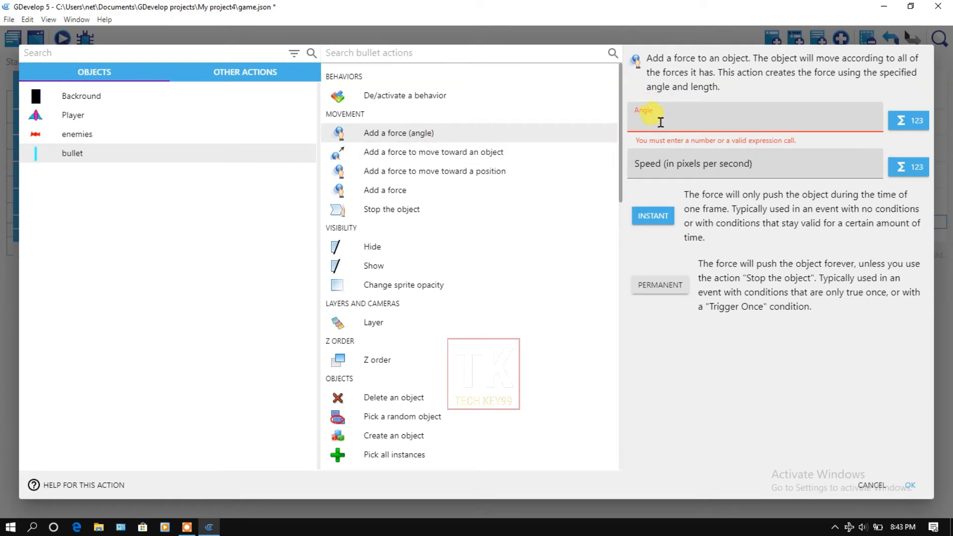
{"action": "type", "text": "27"}
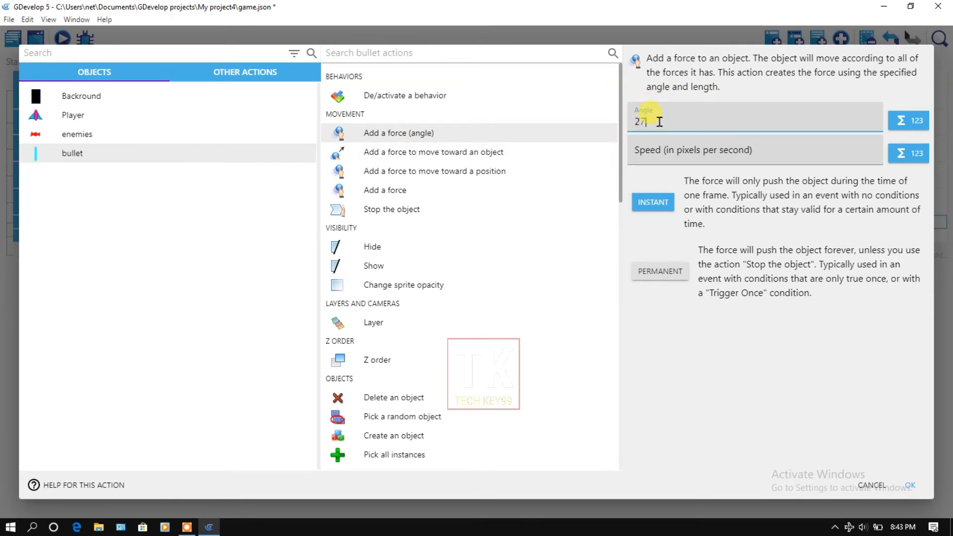
{"action": "type", "text": "0"}
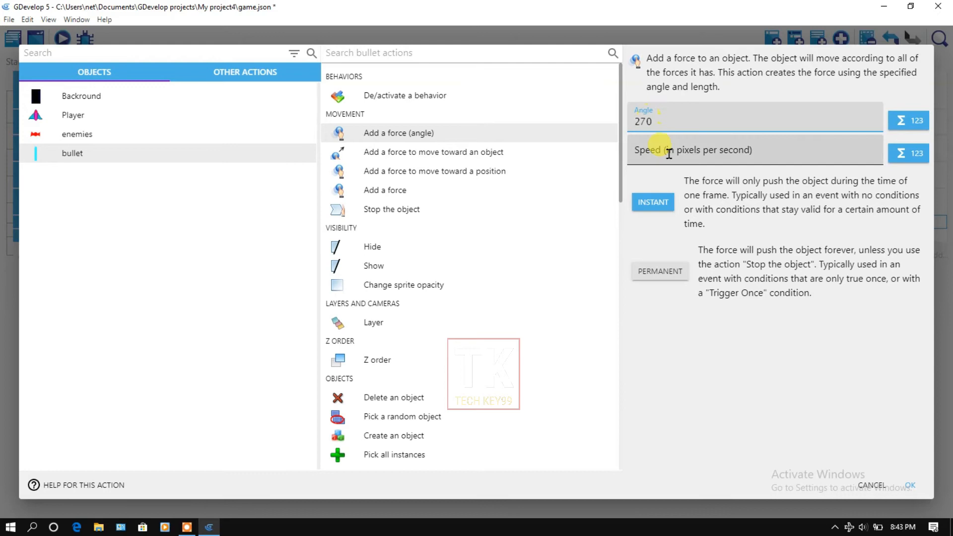
{"action": "left_click", "coordinate": [729, 154]}
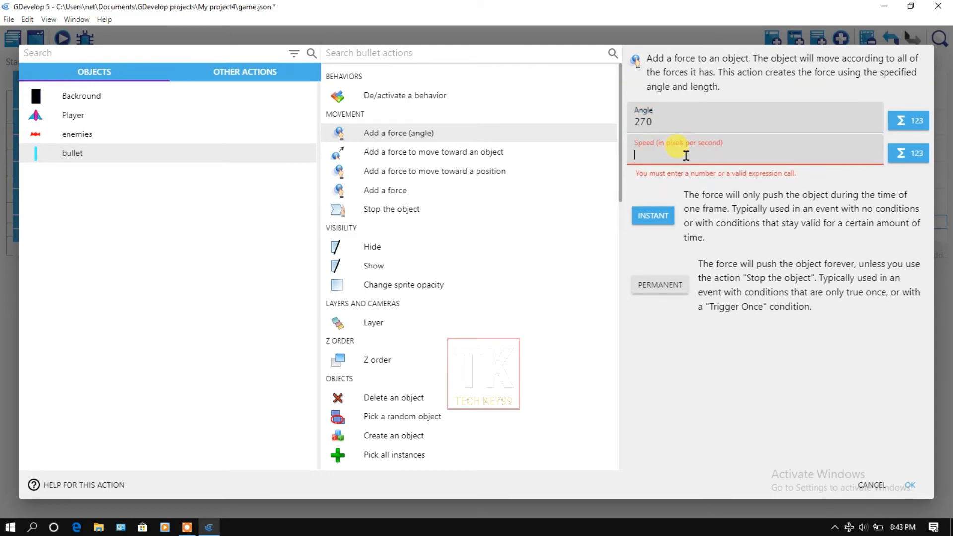
{"action": "type", "text": "4"}
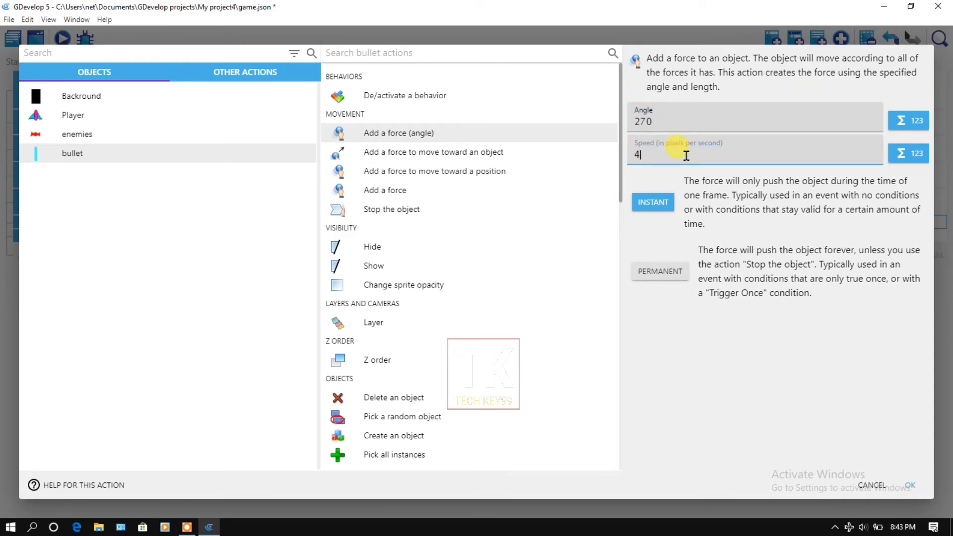
{"action": "type", "text": "00"}
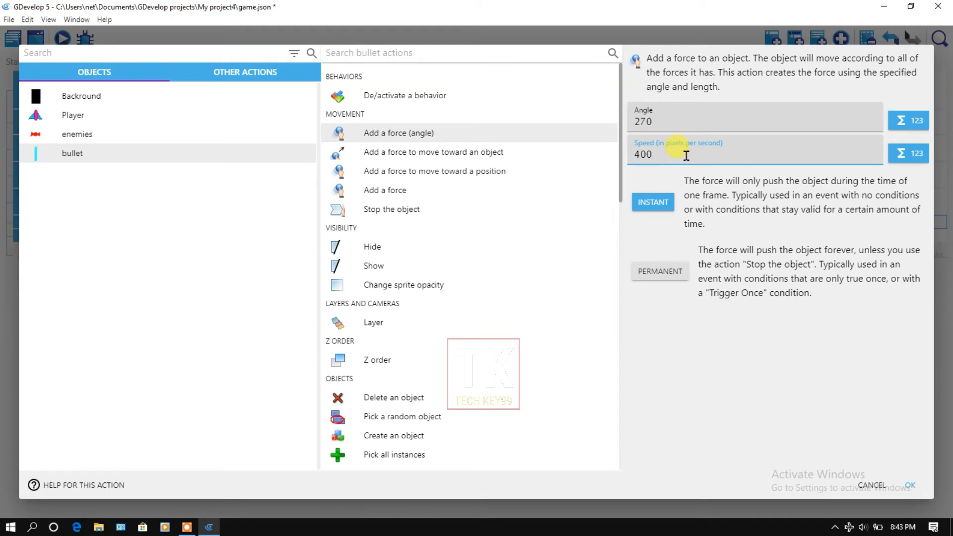
{"action": "left_click", "coordinate": [910, 485]}
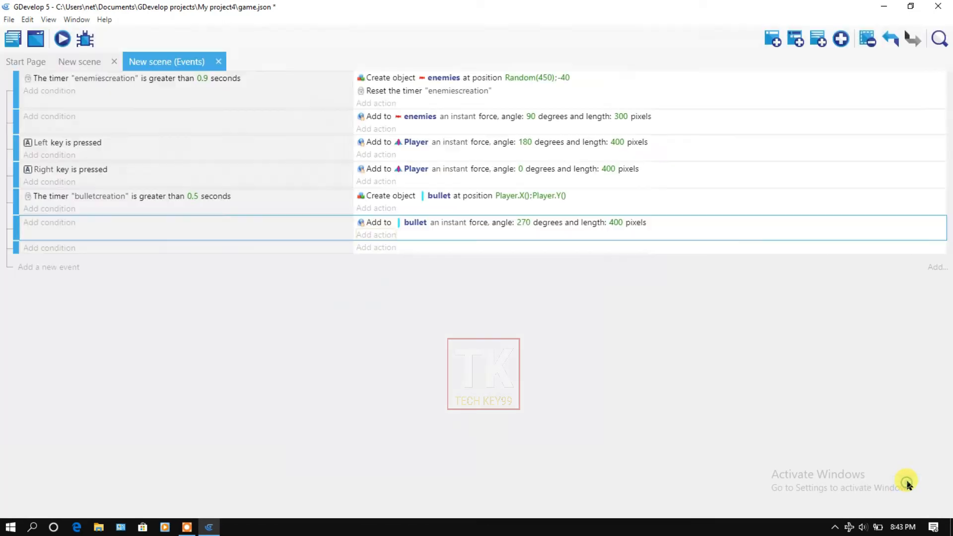
{"action": "mouse_move", "coordinate": [382, 311]}
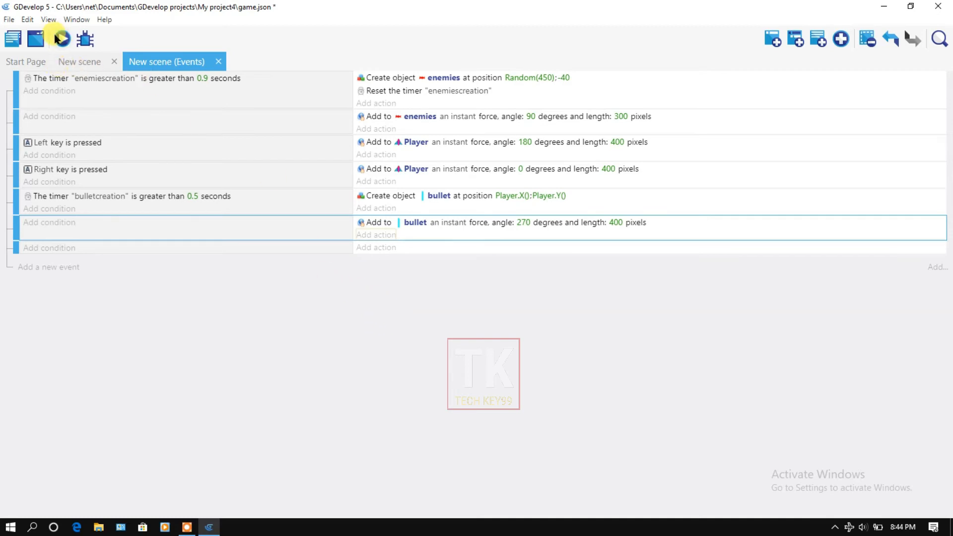
- Preview the game, watching bullets stream as a continuous cyan line above the ship
{"action": "left_click", "coordinate": [61, 38]}
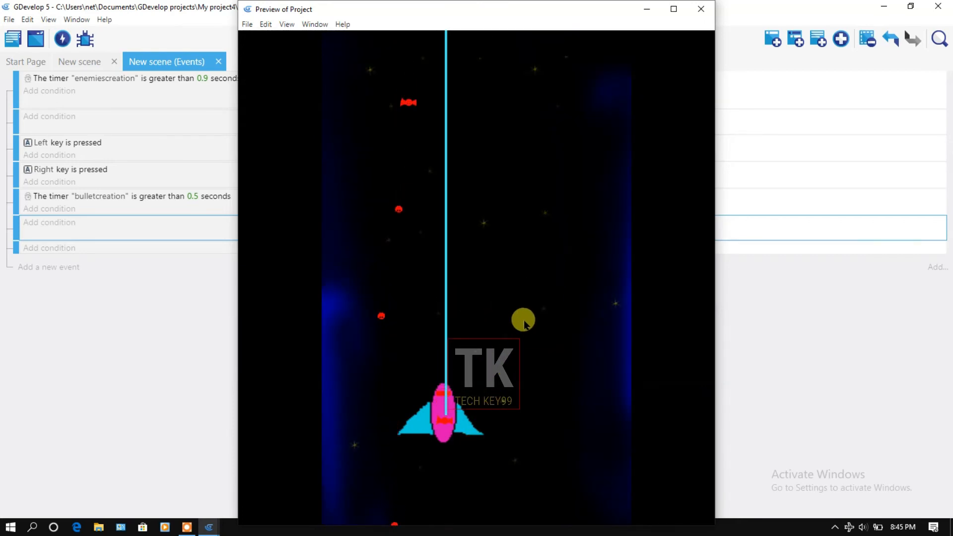
{"action": "left_click", "coordinate": [702, 8]}
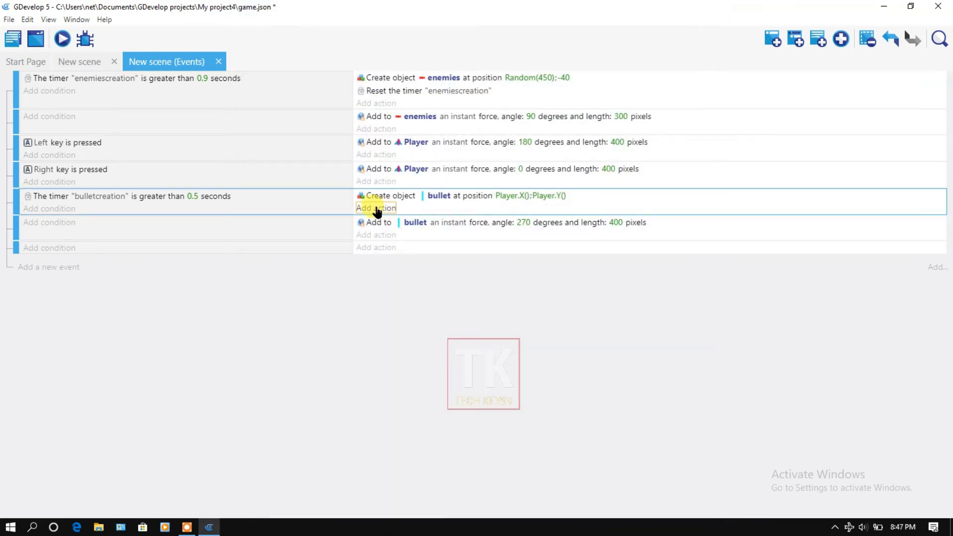
- Add a 'Start (or reset) a scene timer' action for "bulletcreation" to the event
{"action": "left_click", "coordinate": [376, 208]}
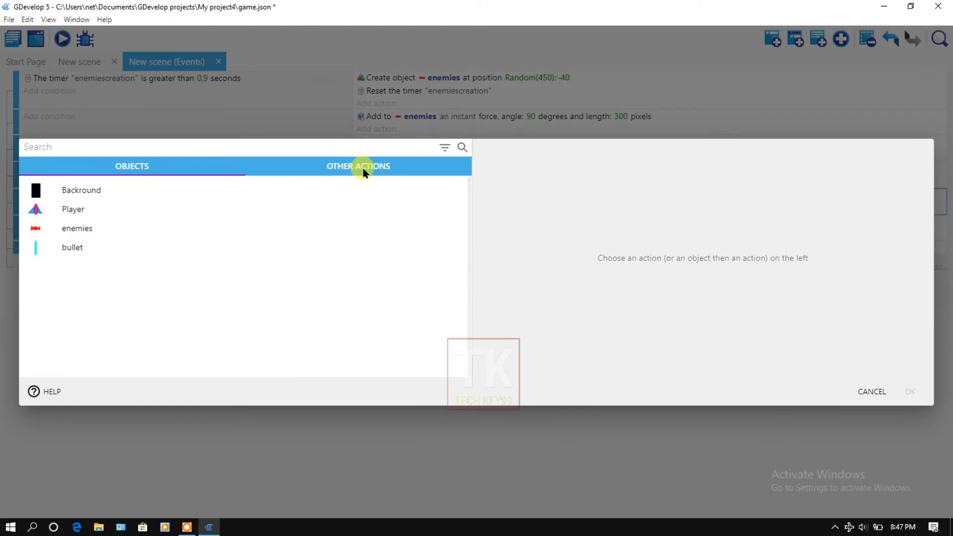
{"action": "left_click", "coordinate": [358, 166]}
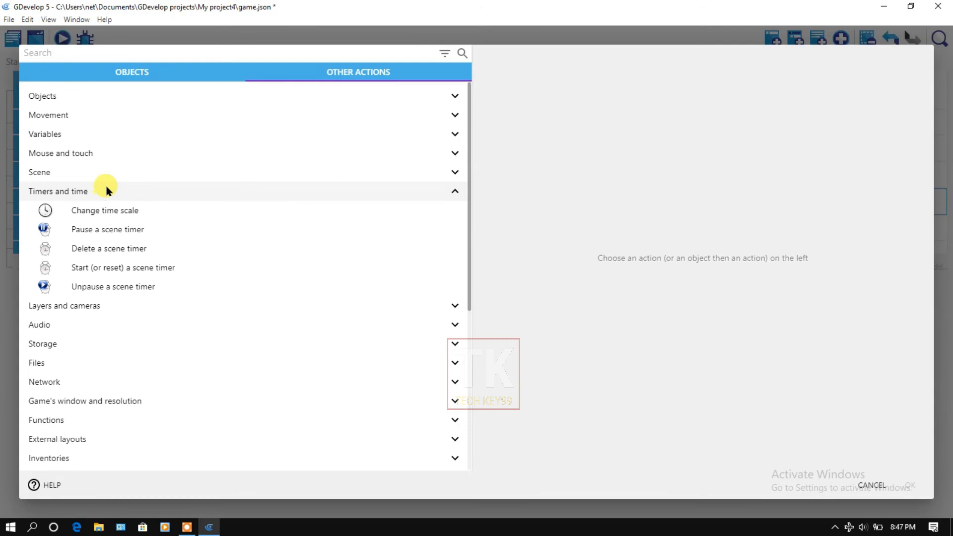
{"action": "mouse_move", "coordinate": [100, 268]}
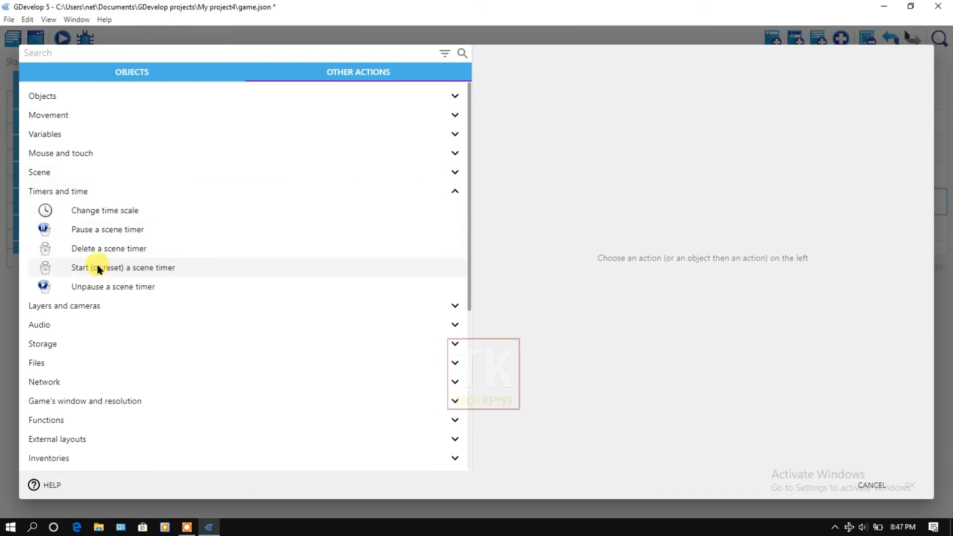
{"action": "left_click", "coordinate": [122, 268]}
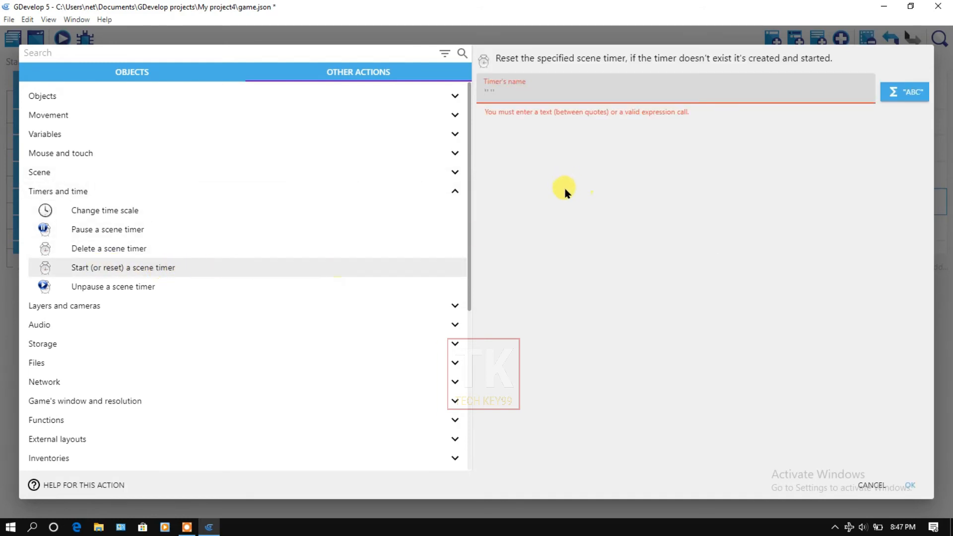
{"action": "left_click", "coordinate": [669, 93]}
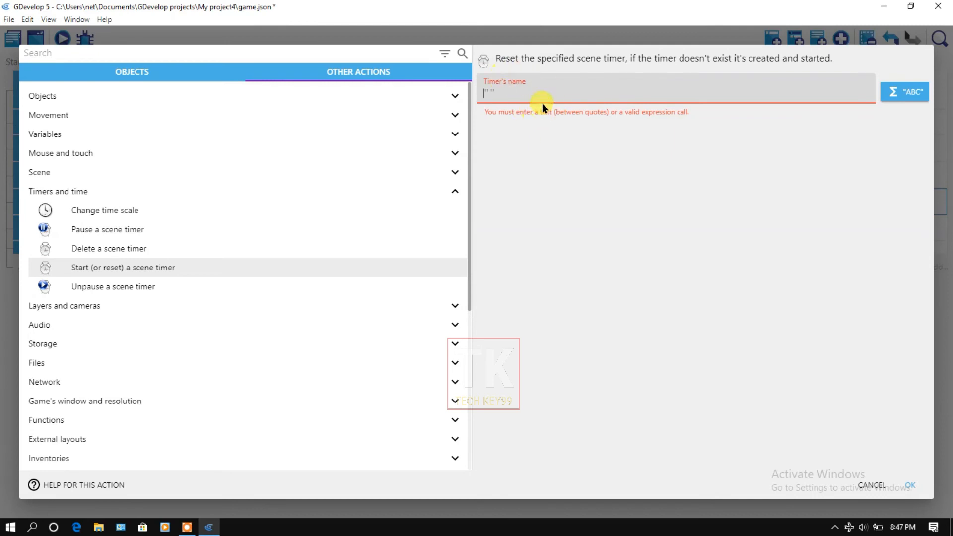
{"action": "mouse_move", "coordinate": [547, 165]}
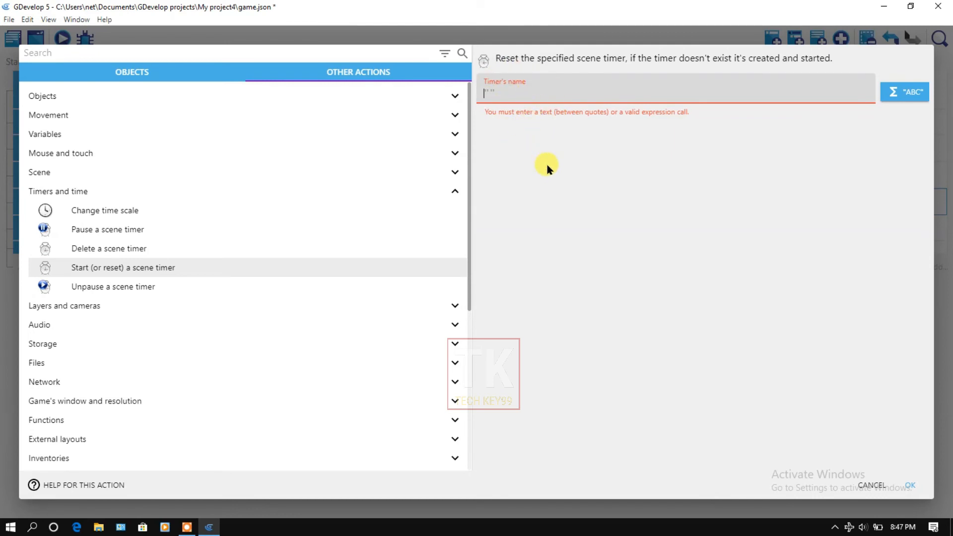
{"action": "type", "text": "b"}
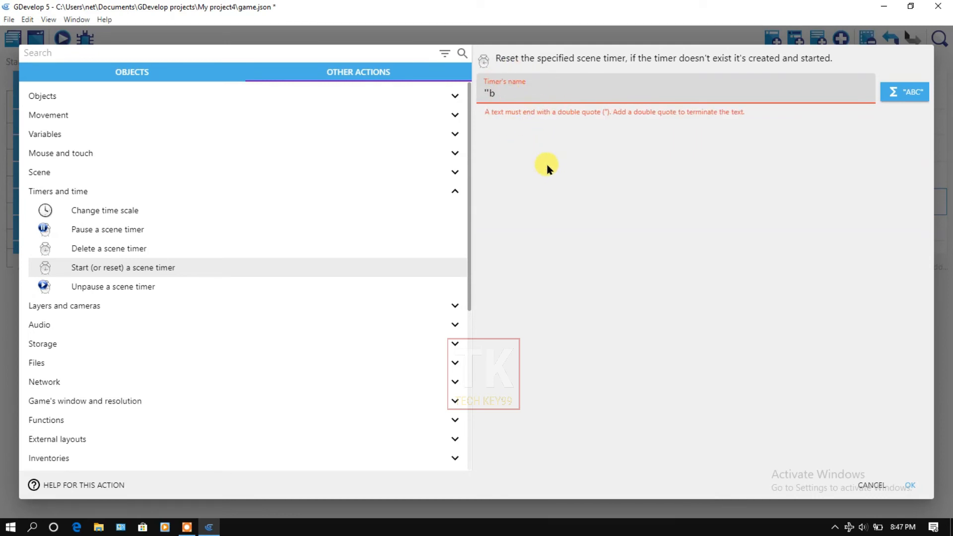
{"action": "type", "text": "ullet"}
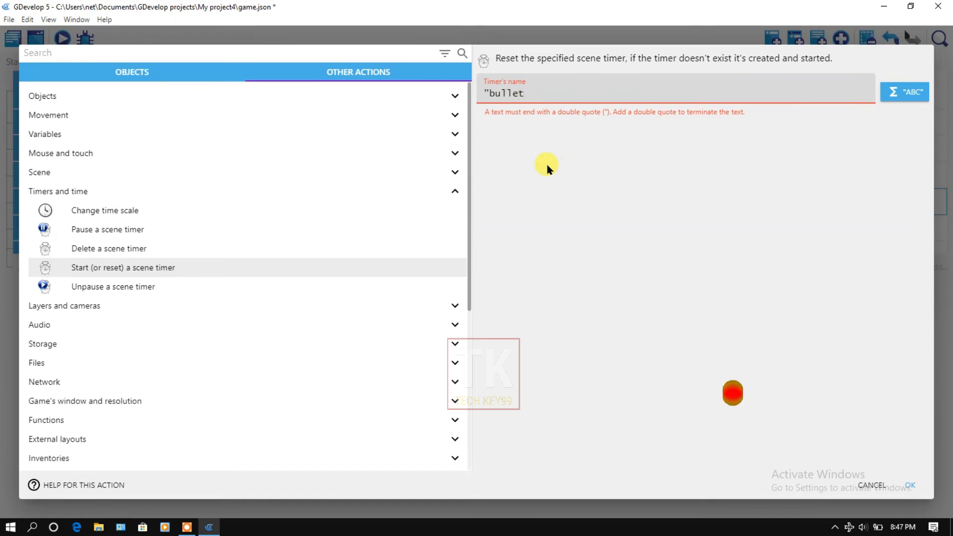
{"action": "type", "text": "creation"}
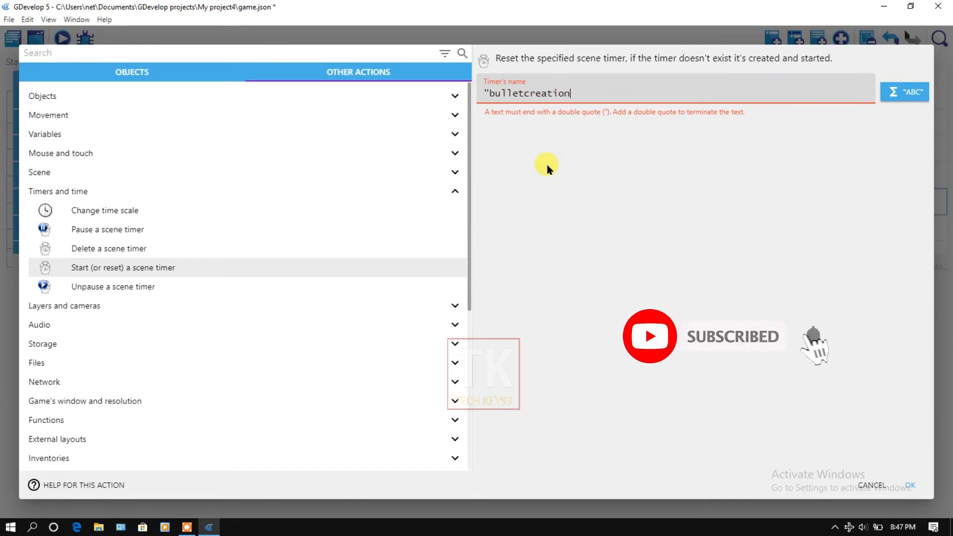
{"action": "type", "text": "\""}
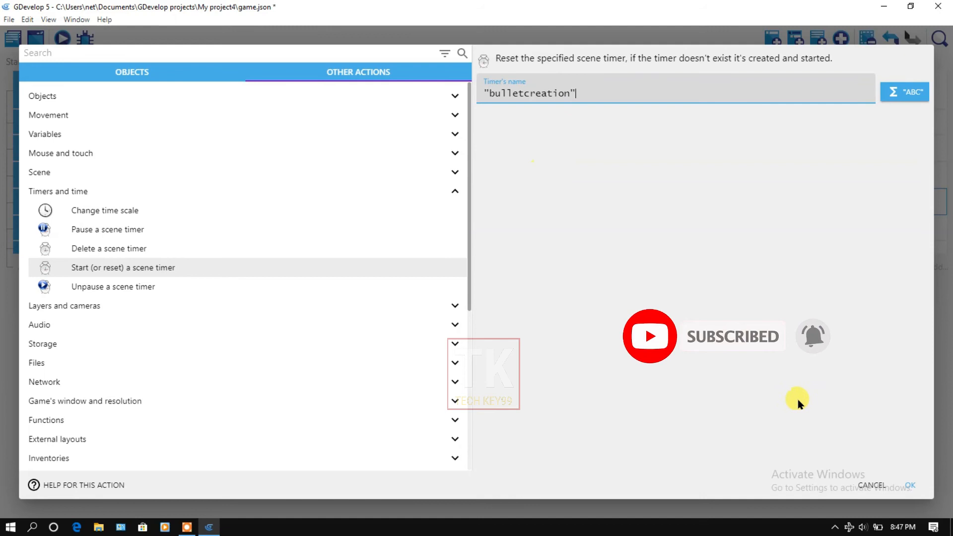
{"action": "left_click", "coordinate": [910, 486]}
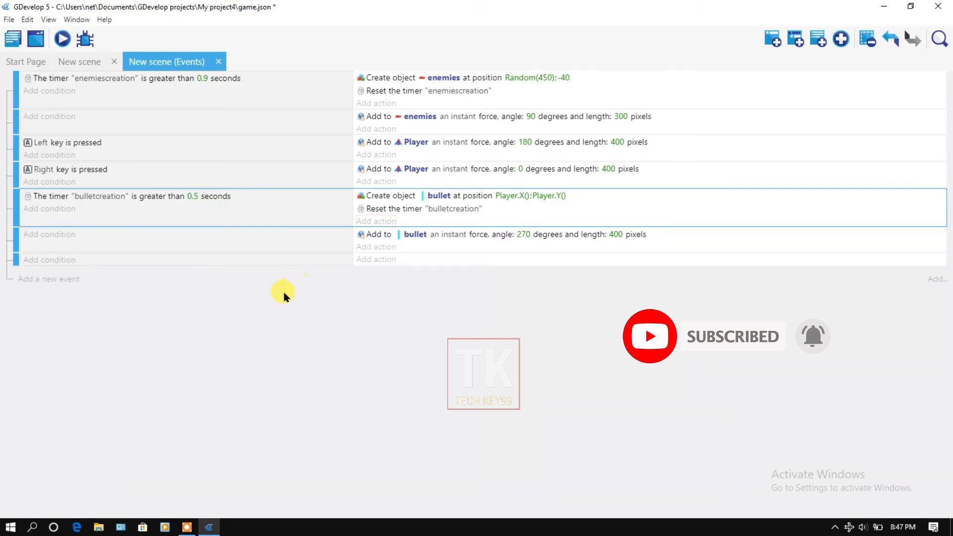
{"action": "left_click", "coordinate": [62, 38]}
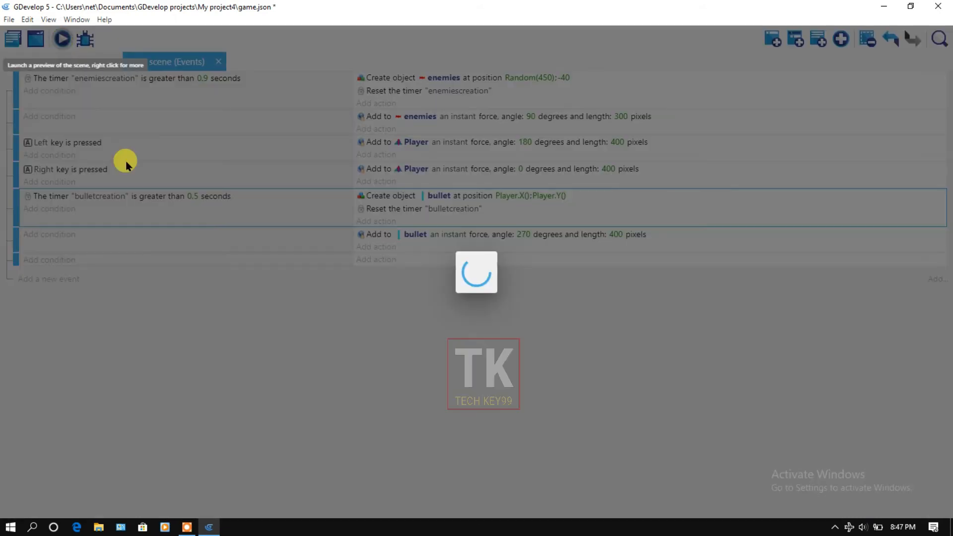
{"action": "left_click", "coordinate": [62, 38]}
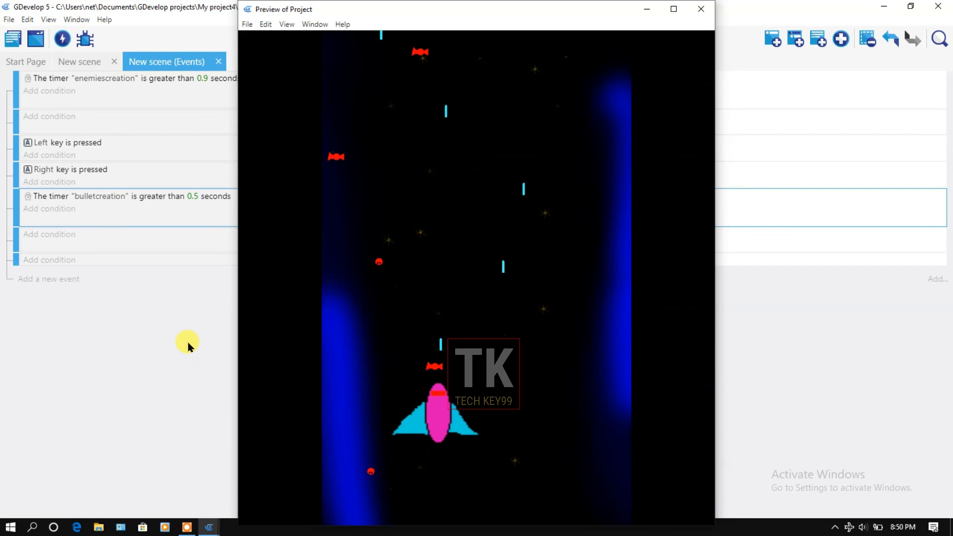
{"action": "left_click", "coordinate": [701, 8]}
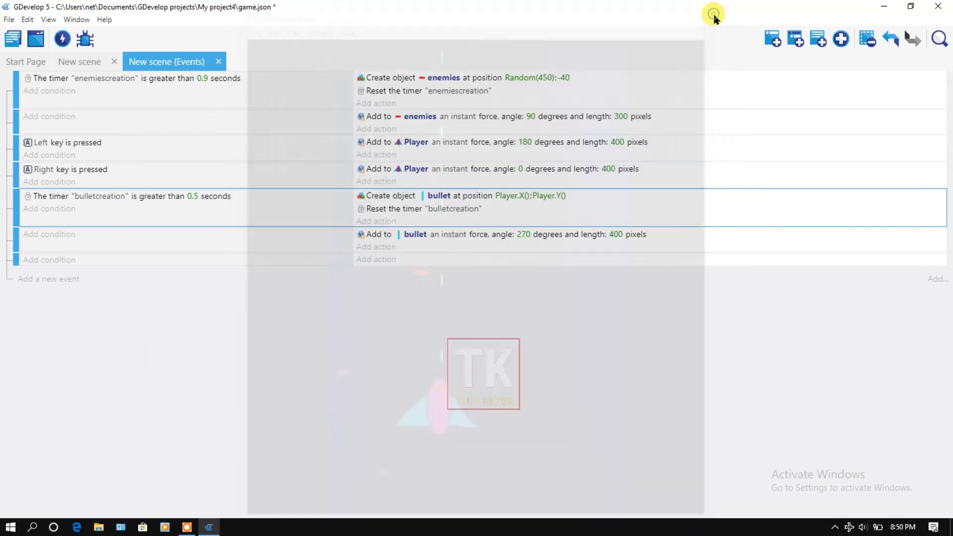
{"action": "left_click", "coordinate": [62, 38]}
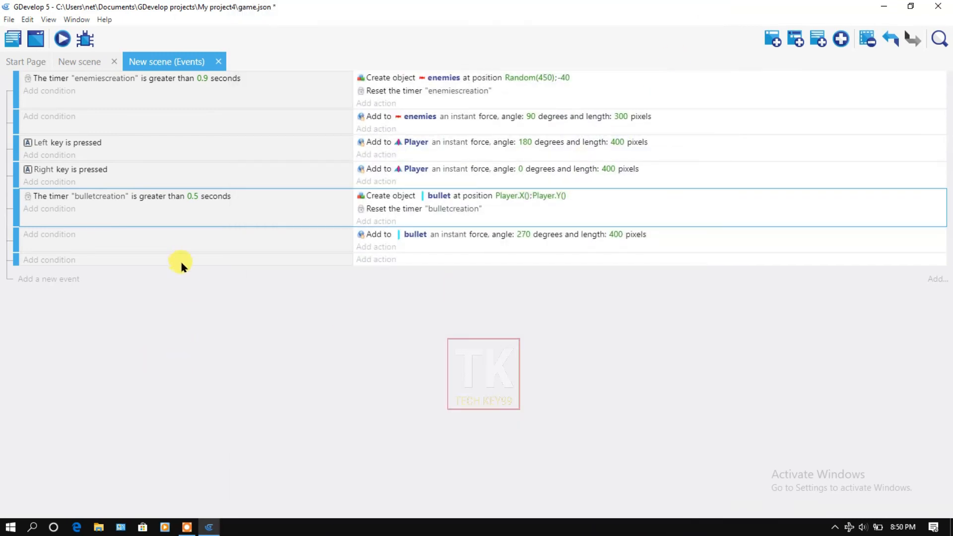
- Add a condition testing collision between the bullet and enemies objects
{"action": "left_click", "coordinate": [49, 260]}
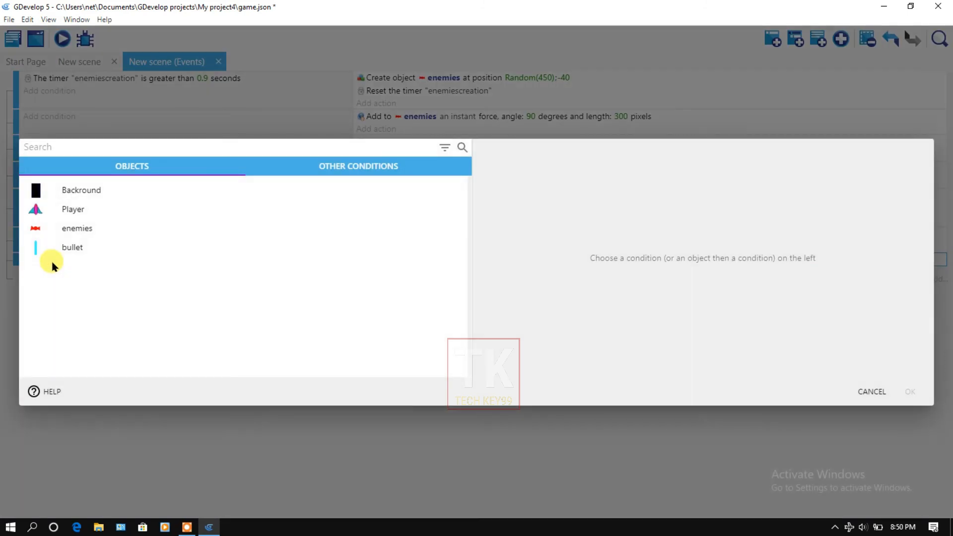
{"action": "mouse_move", "coordinate": [90, 246]}
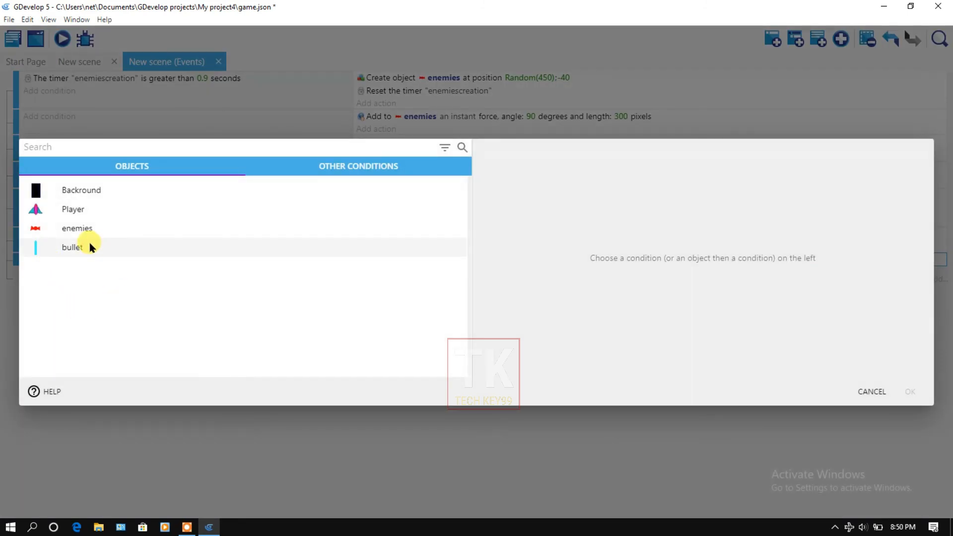
{"action": "left_click", "coordinate": [72, 247]}
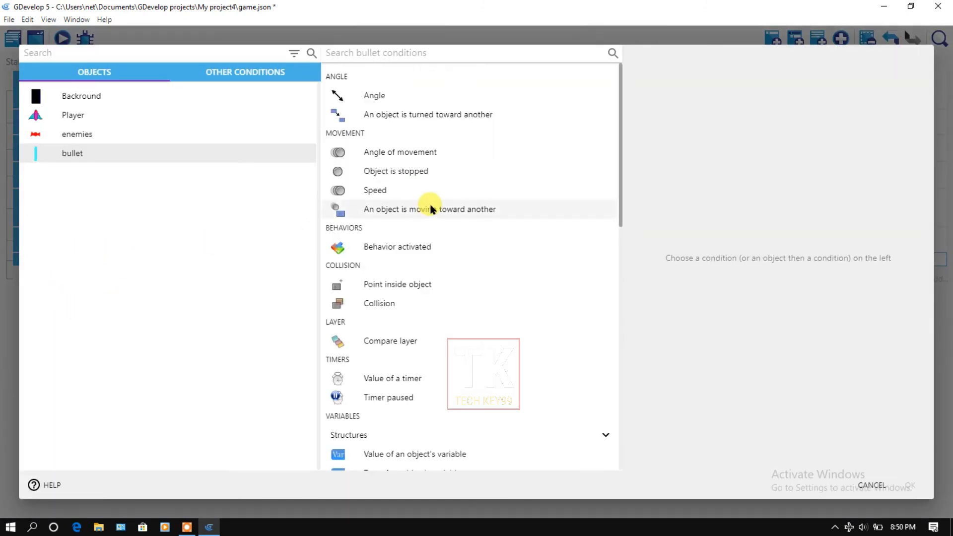
{"action": "left_click", "coordinate": [379, 304]}
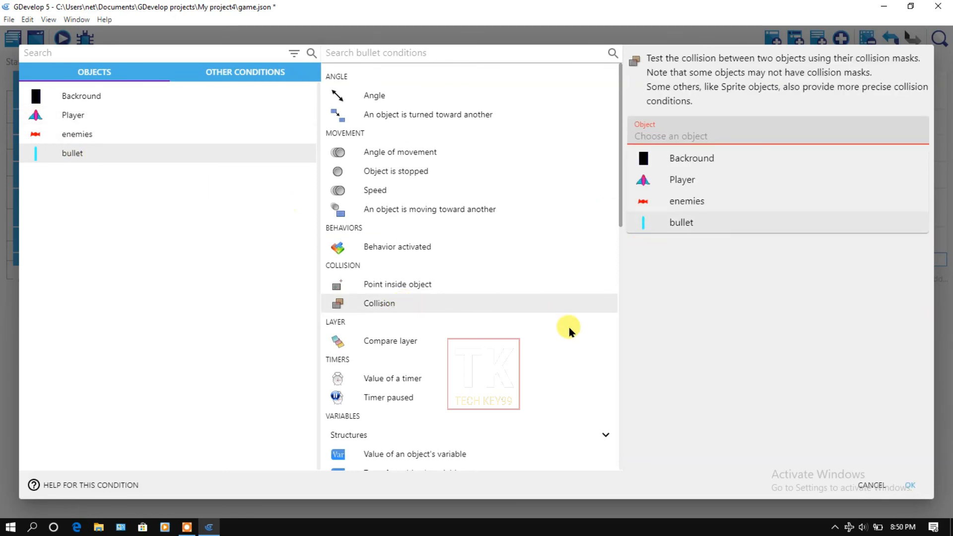
{"action": "left_click", "coordinate": [686, 201]}
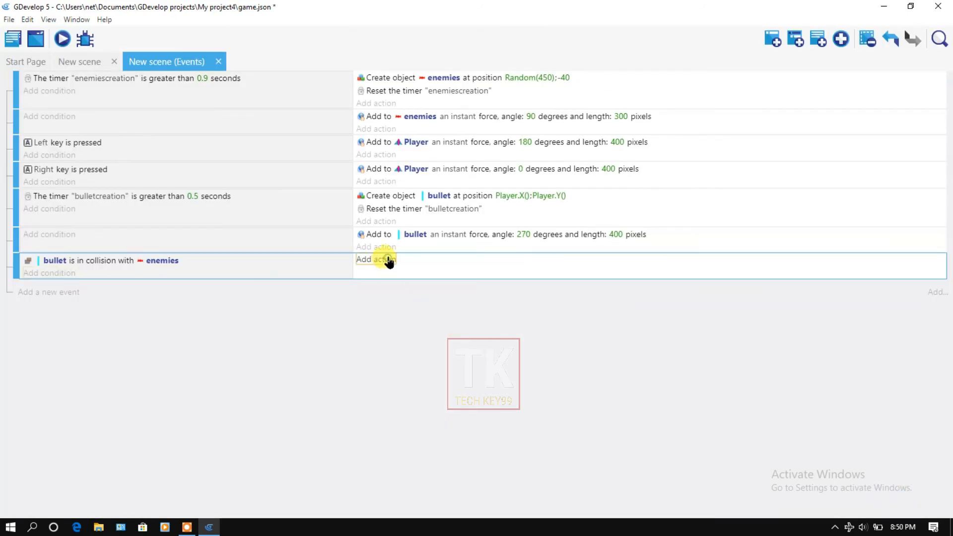
- Add a Delete an object action for enemies to the bullet collision event
{"action": "left_click", "coordinate": [376, 259]}
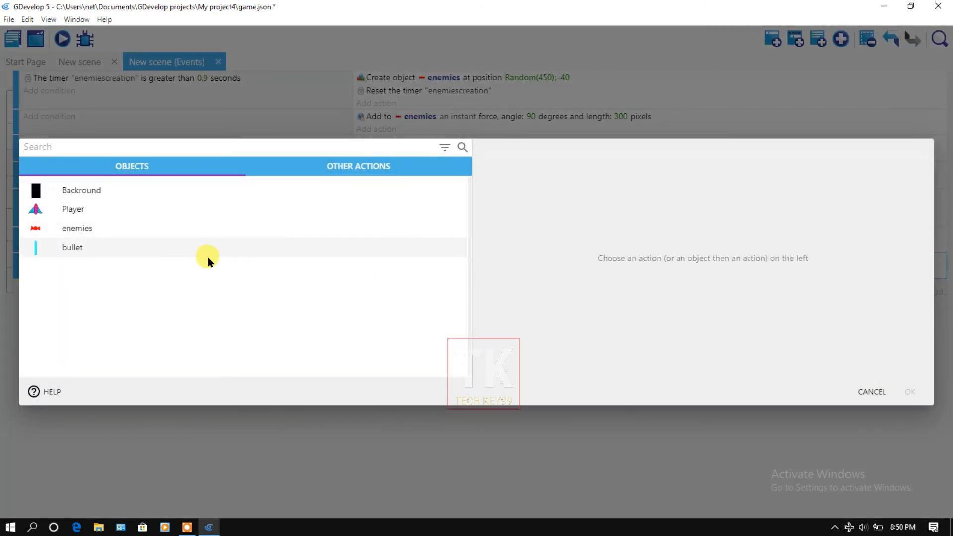
{"action": "mouse_move", "coordinate": [77, 228]}
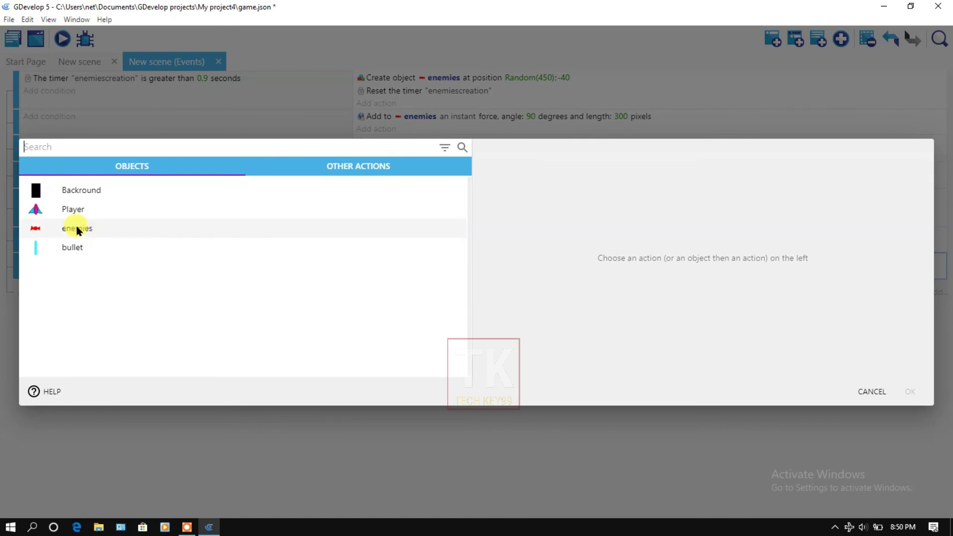
{"action": "left_click", "coordinate": [77, 228]}
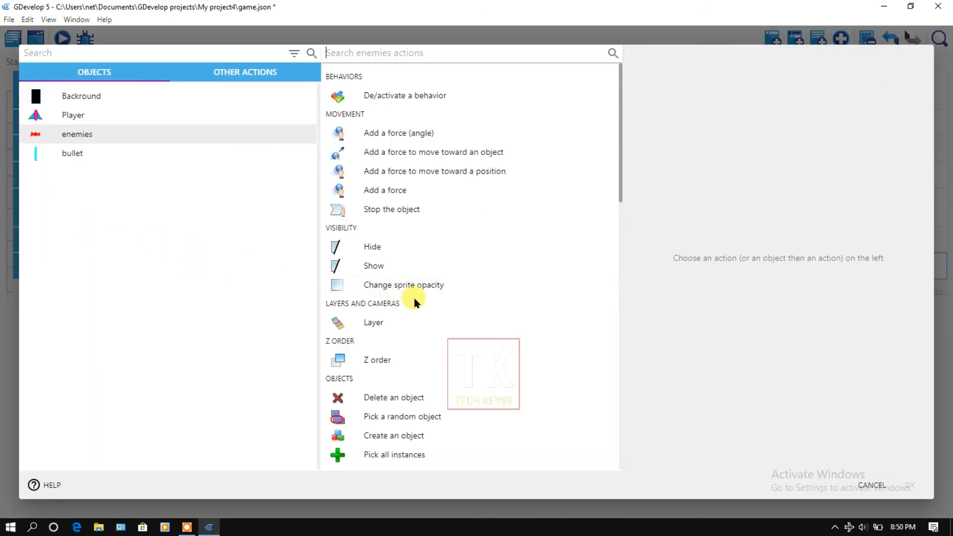
{"action": "scroll", "scroll_direction": "down", "scroll_amount": 3}
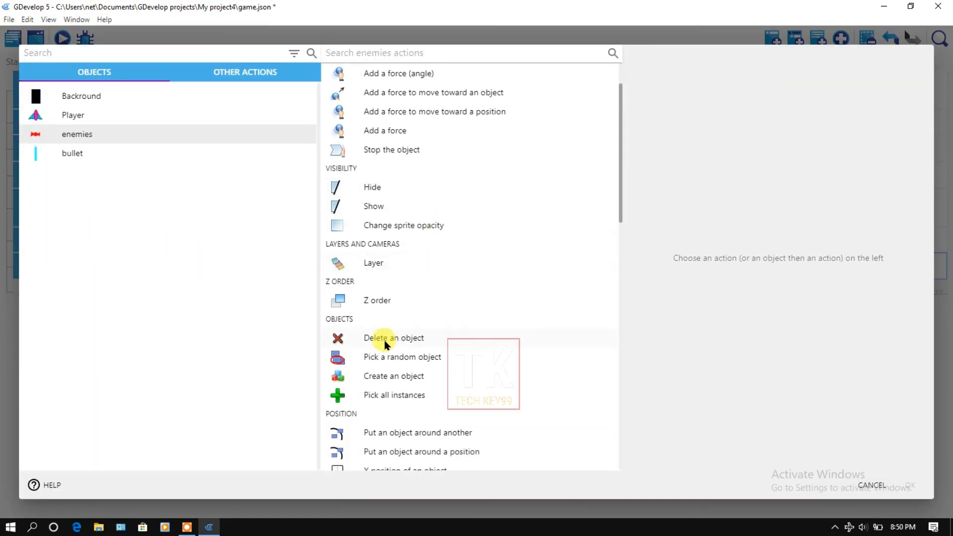
{"action": "left_click", "coordinate": [393, 339]}
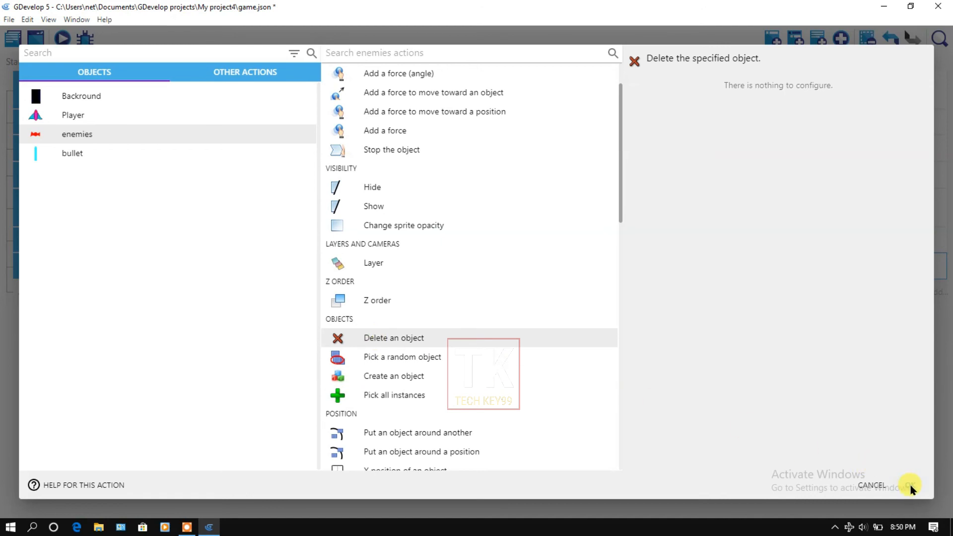
{"action": "left_click", "coordinate": [909, 486]}
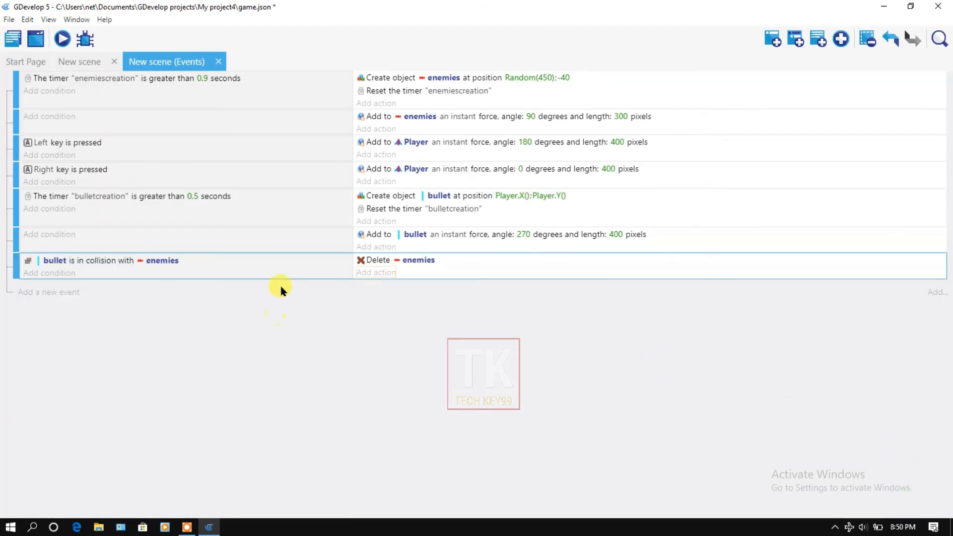
- Launch a scene preview to test bullets destroying enemies
{"action": "left_click", "coordinate": [61, 39]}
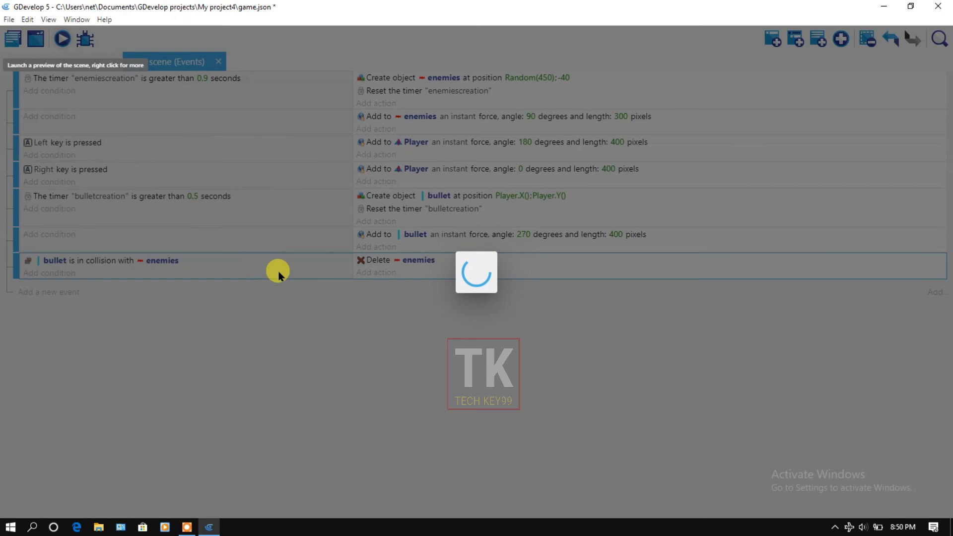
{"action": "left_click", "coordinate": [62, 38]}
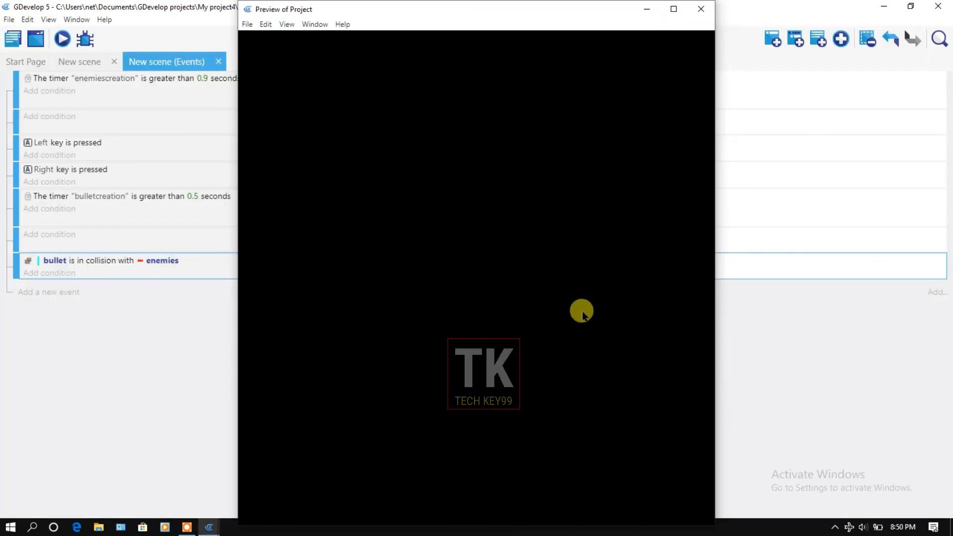